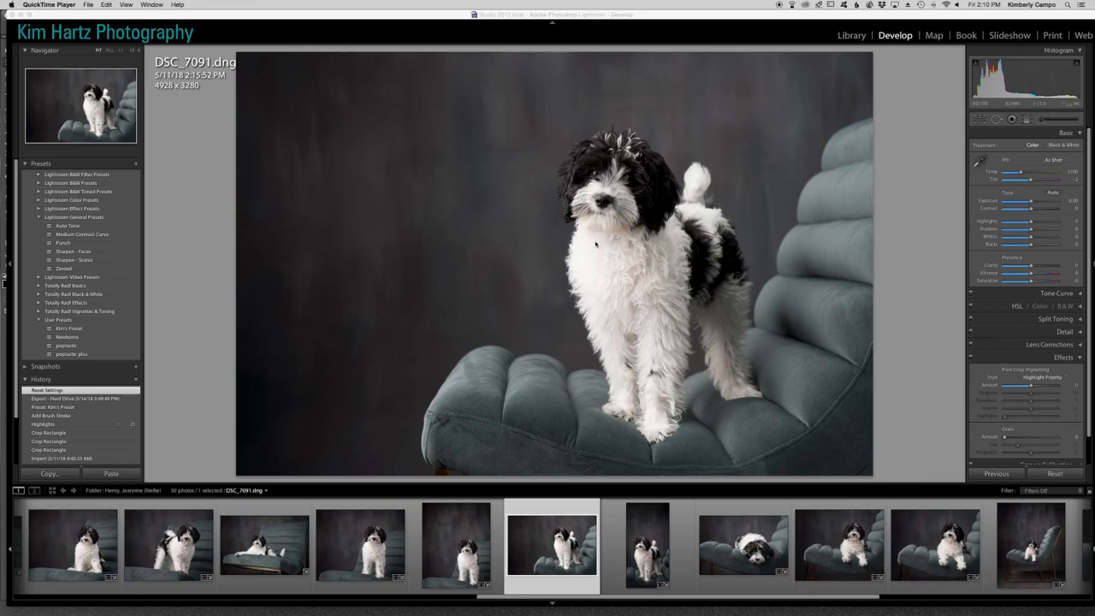
pyautogui.moveTo(636, 177)
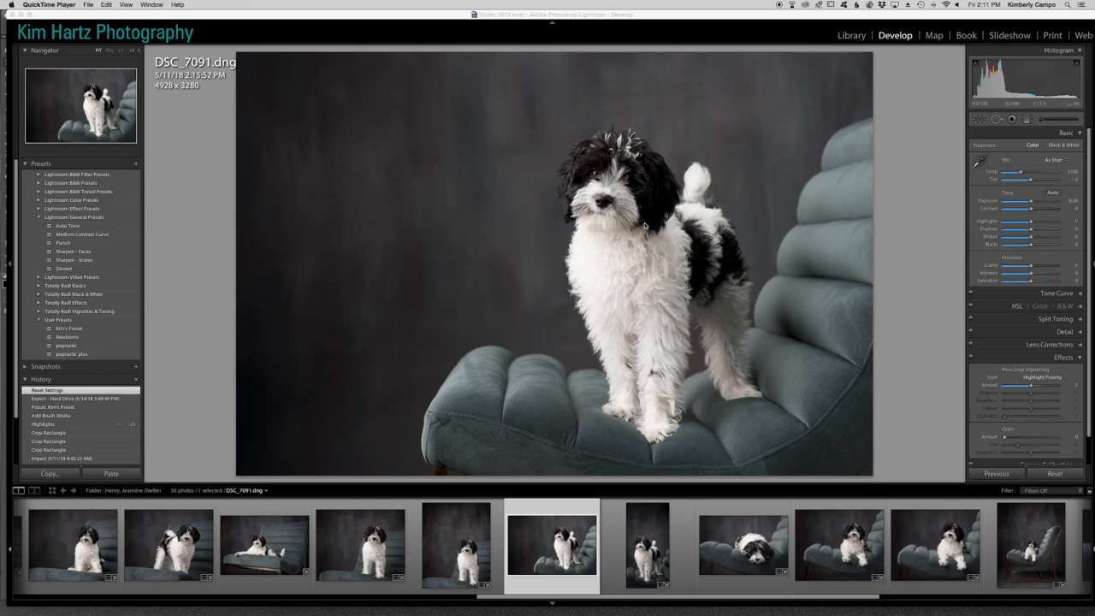
pyautogui.moveTo(849, 342)
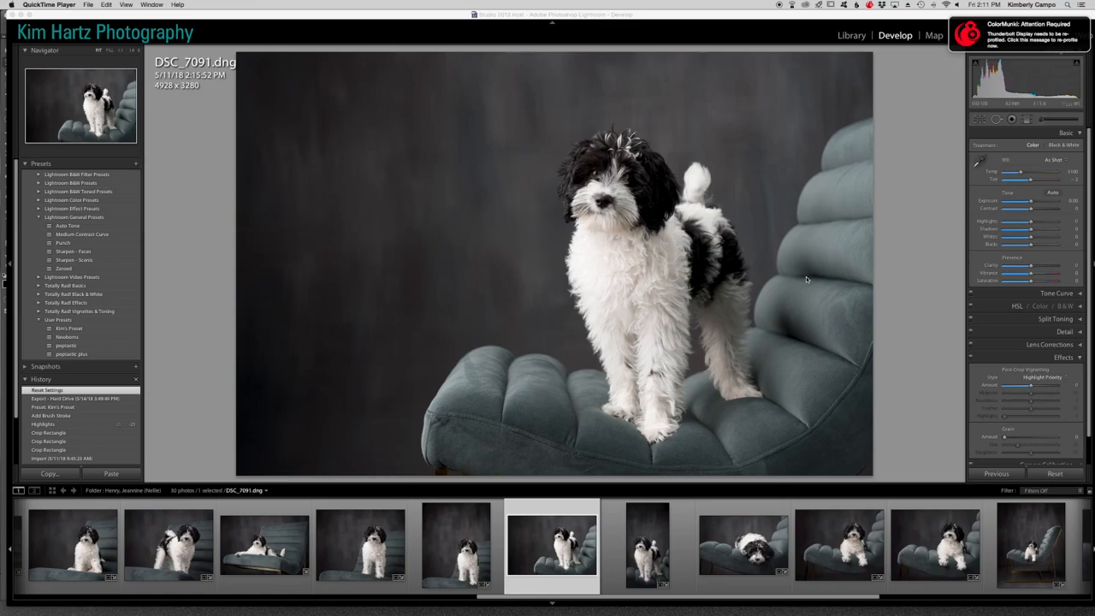
pyautogui.moveTo(568, 157)
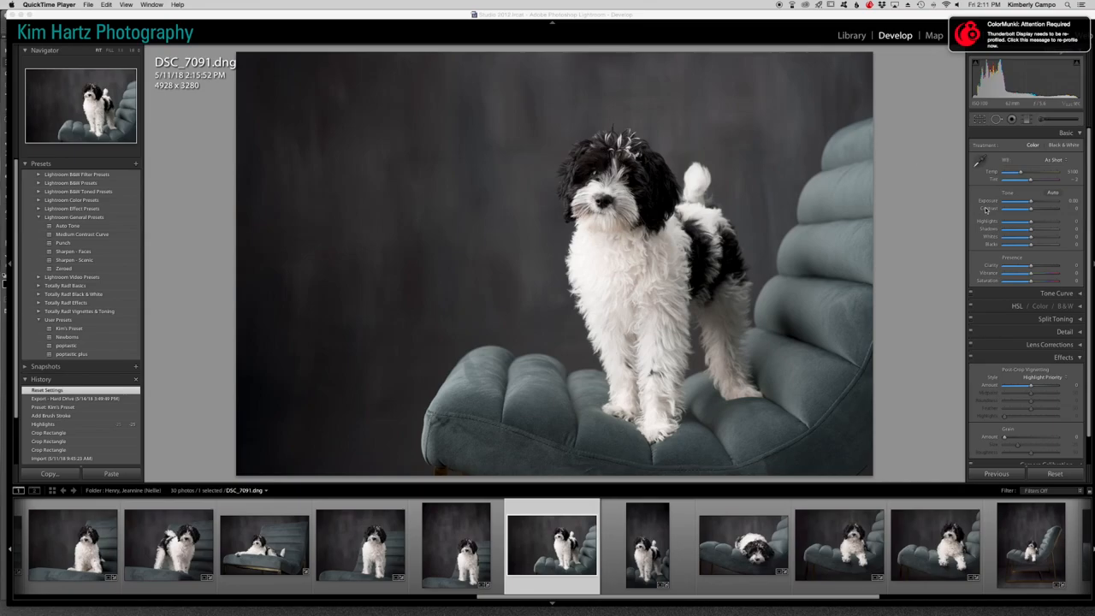
pyautogui.moveTo(1028, 224)
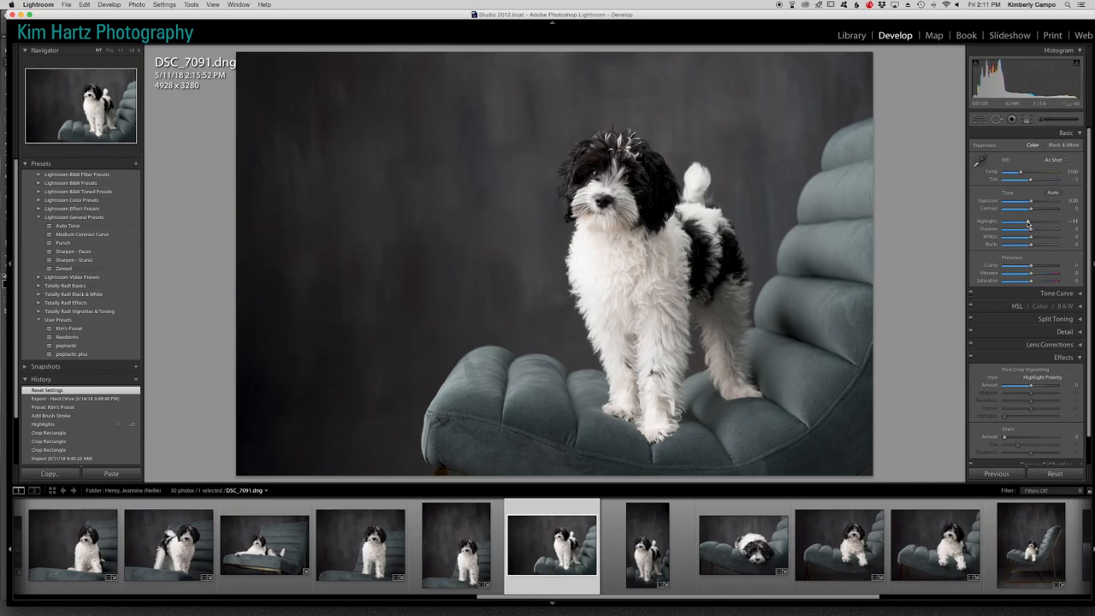
# Lower the Highlights slider until the dog's white fur regains its detail
pyautogui.moveTo(1030, 222); pyautogui.dragTo(1020, 223)
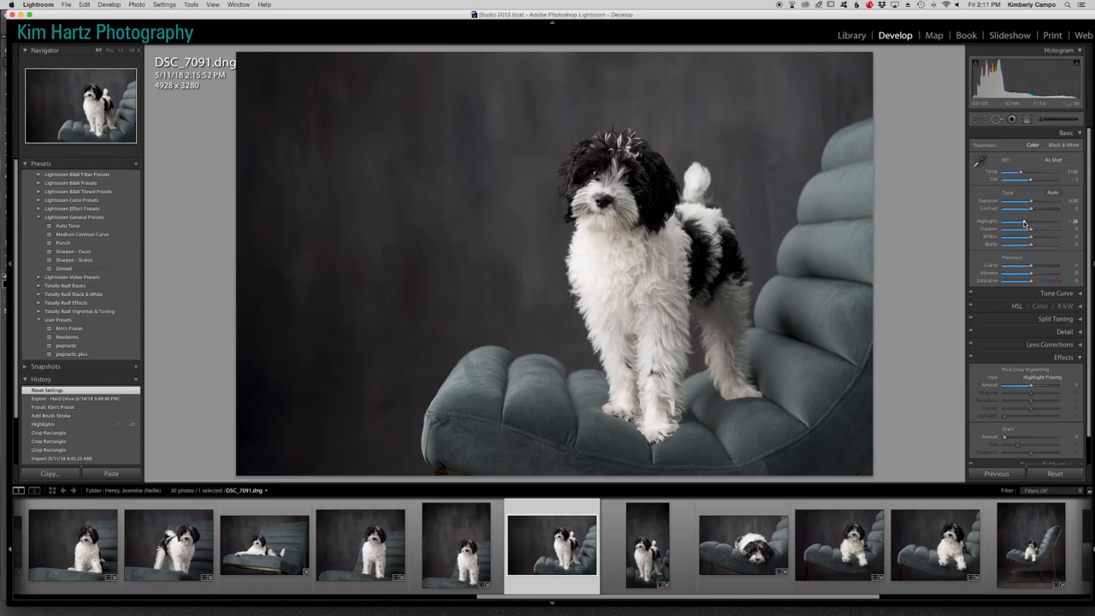
pyautogui.moveTo(1035, 221); pyautogui.dragTo(1025, 221)
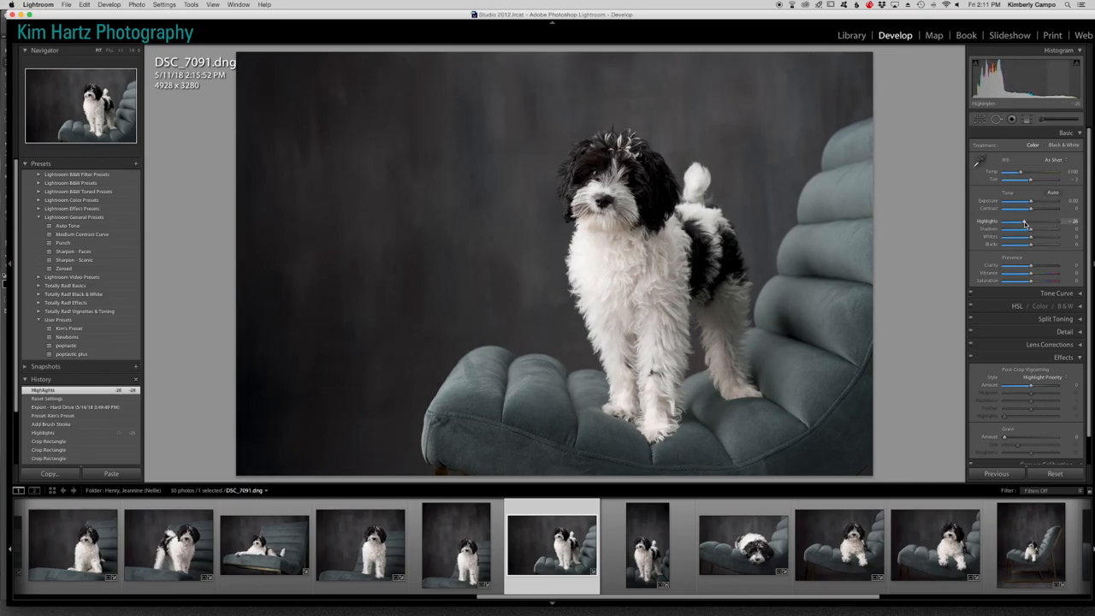
pyautogui.moveTo(1030, 223); pyautogui.dragTo(1041, 223)
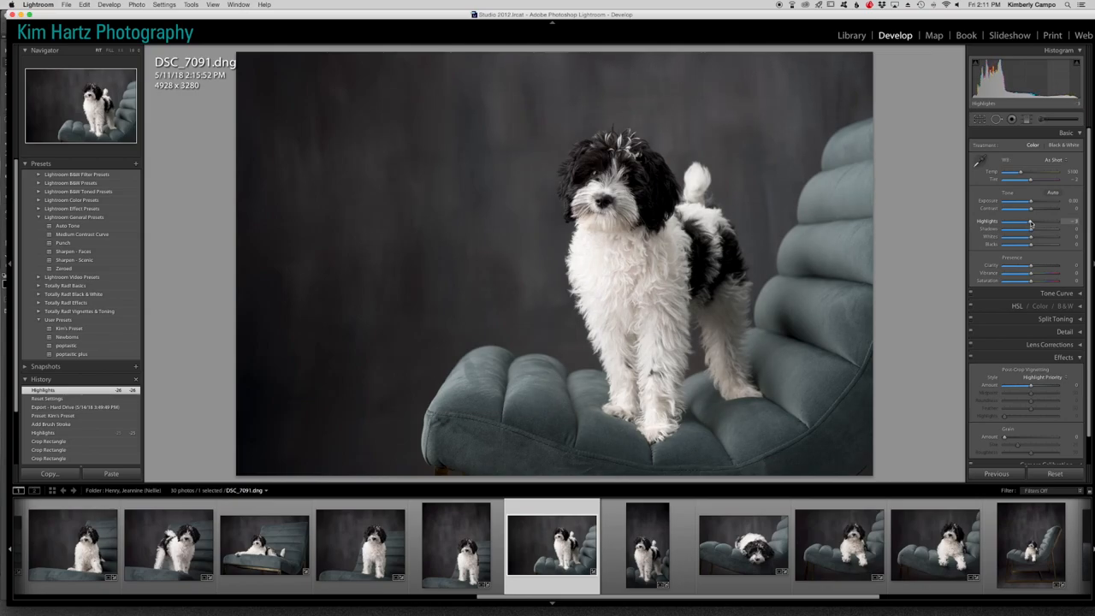
pyautogui.moveTo(1031, 223); pyautogui.dragTo(1025, 222)
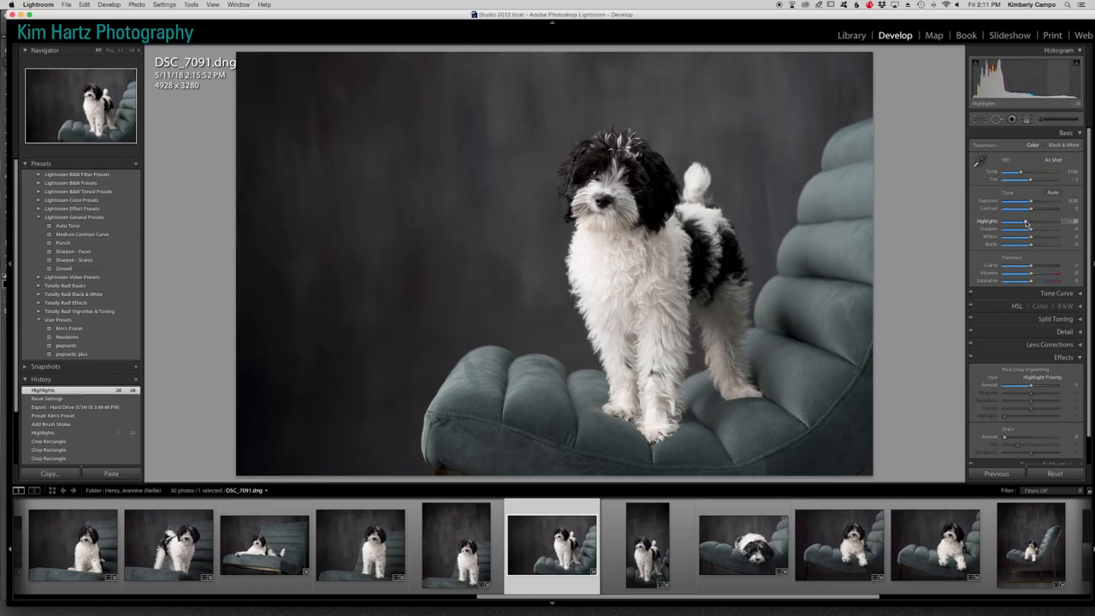
pyautogui.moveTo(1026, 221); pyautogui.dragTo(1030, 221)
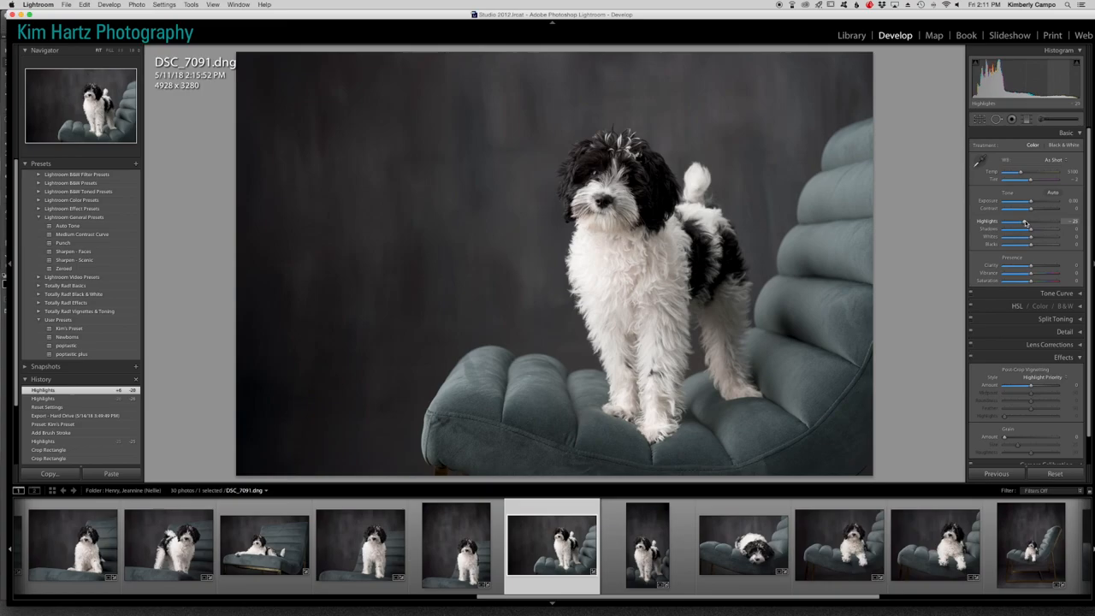
pyautogui.click(588, 174)
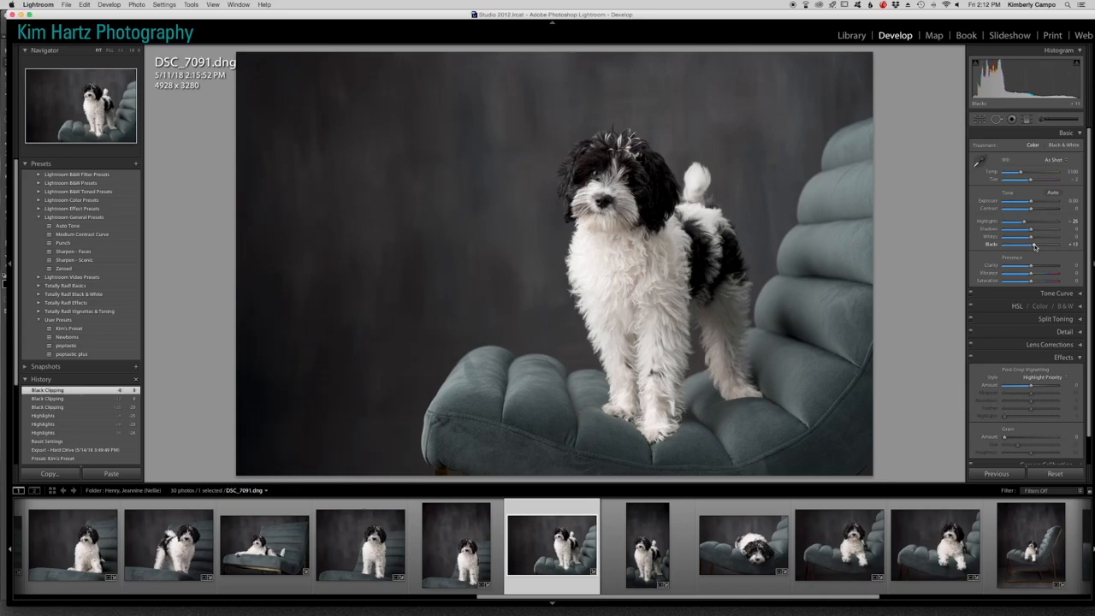
# Nudge the Blacks slider to deepen the shadows of the portrait
pyautogui.moveTo(1031, 243); pyautogui.dragTo(1034, 244)
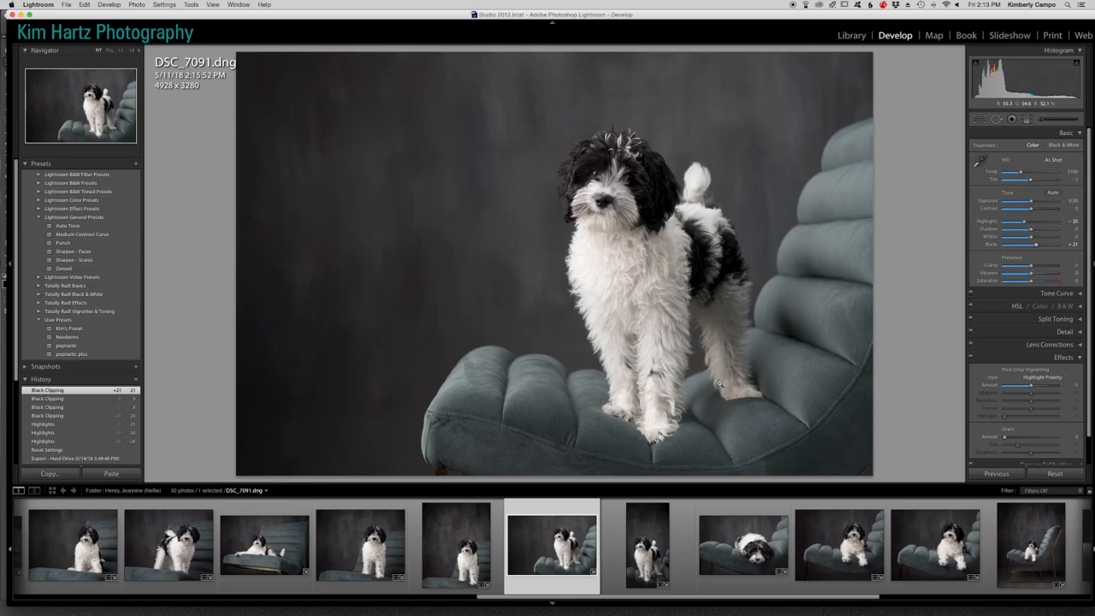
pyautogui.moveTo(911, 228)
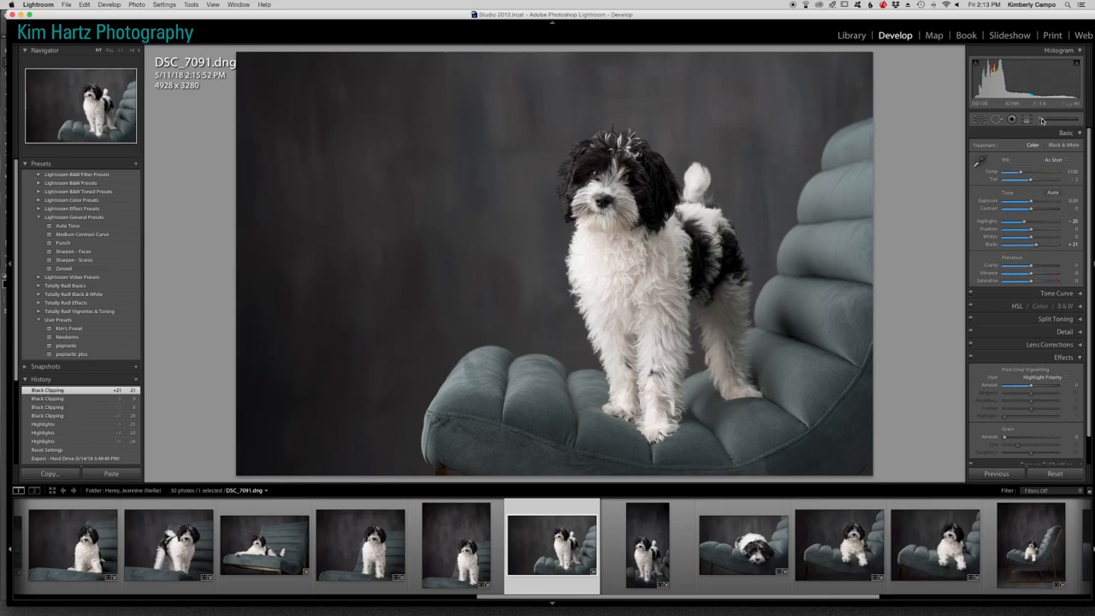
# Brush a raised-exposure local adjustment over the dog so it brightens against the backdrop
pyautogui.click(1041, 118)
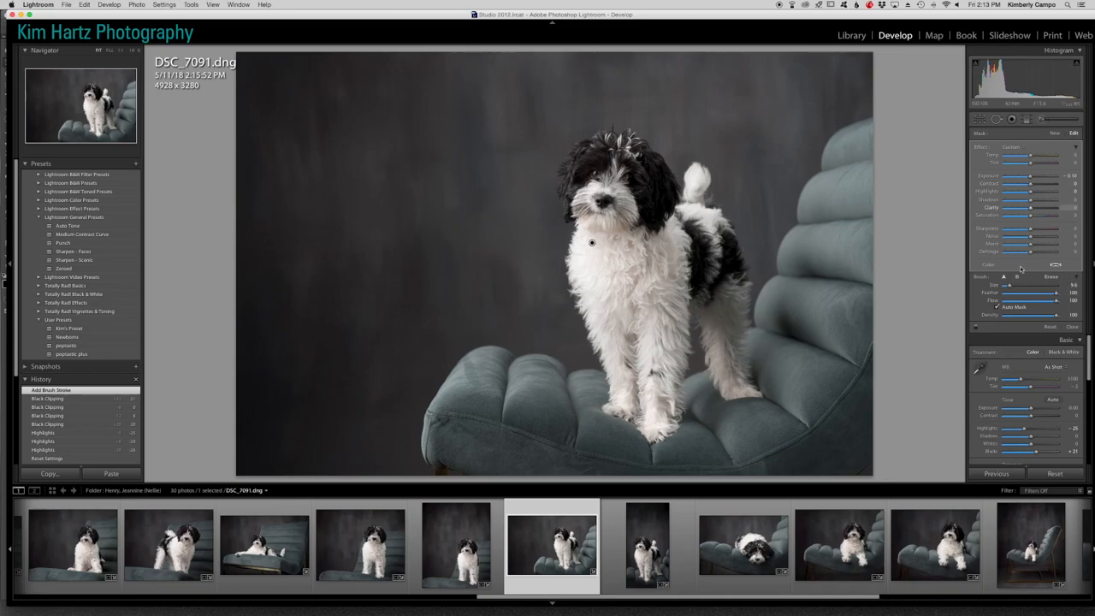
pyautogui.moveTo(1041, 185)
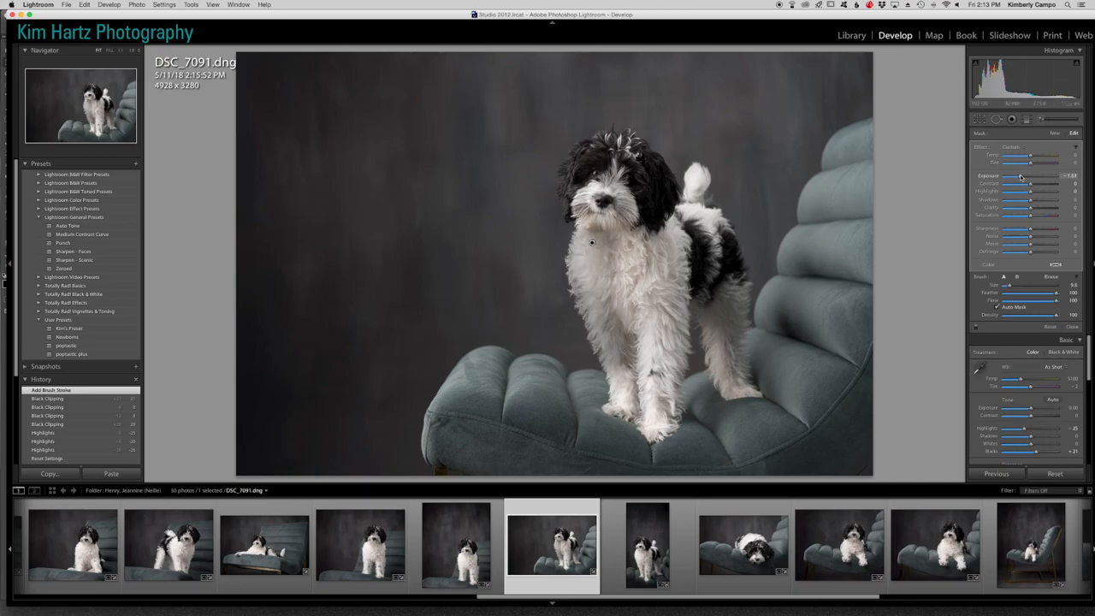
pyautogui.moveTo(1036, 176); pyautogui.dragTo(1020, 177)
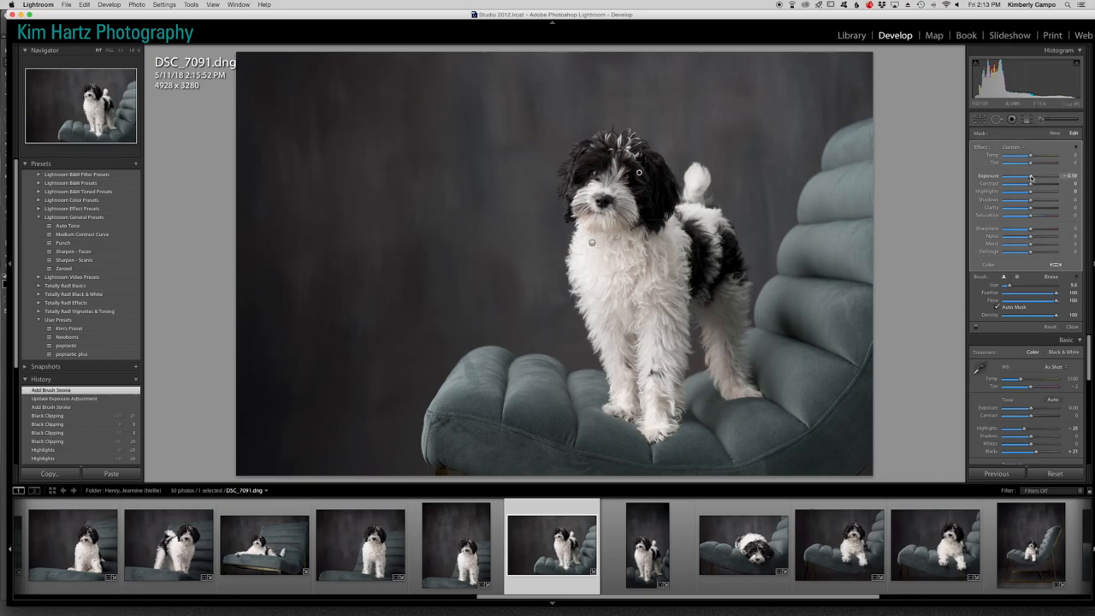
pyautogui.moveTo(1030, 175); pyautogui.dragTo(1036, 175)
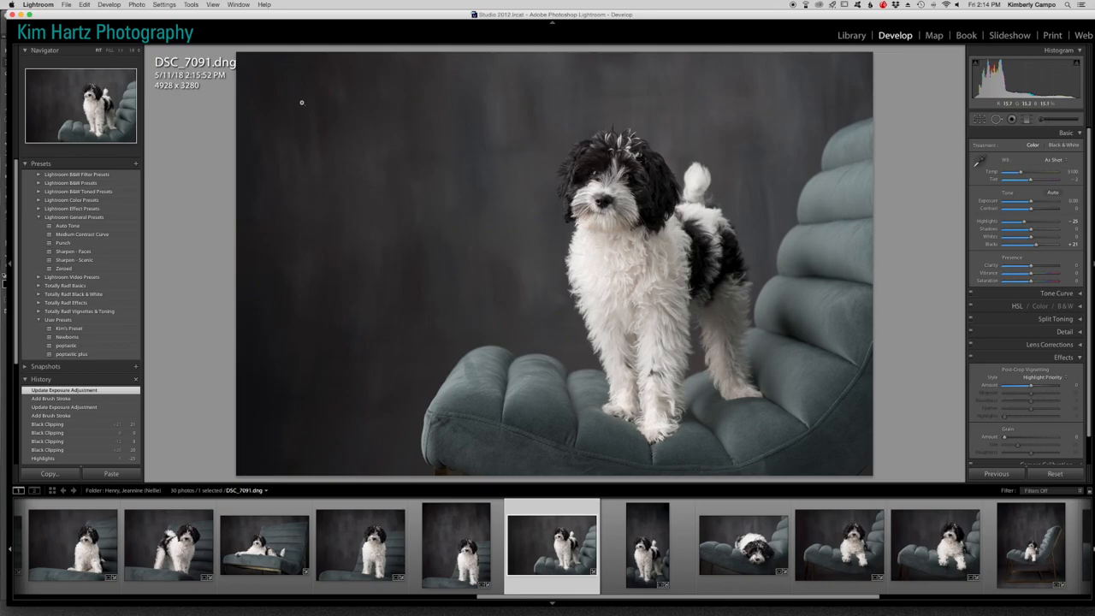
pyautogui.moveTo(287, 166)
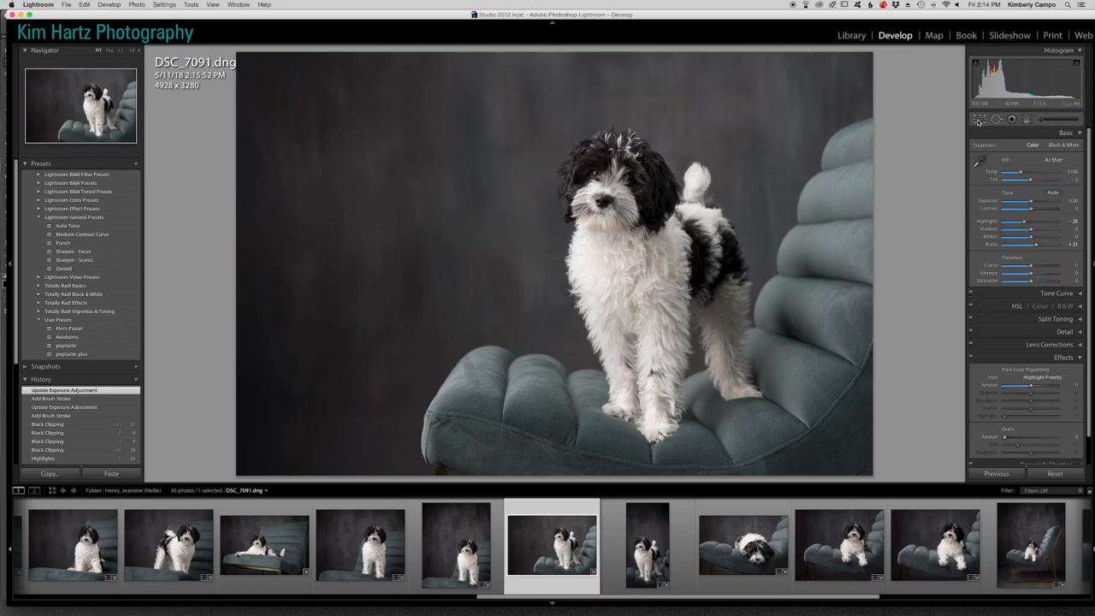
# Start a crop overlay and choose a preset aspect ratio from the Aspect list
pyautogui.click(982, 120)
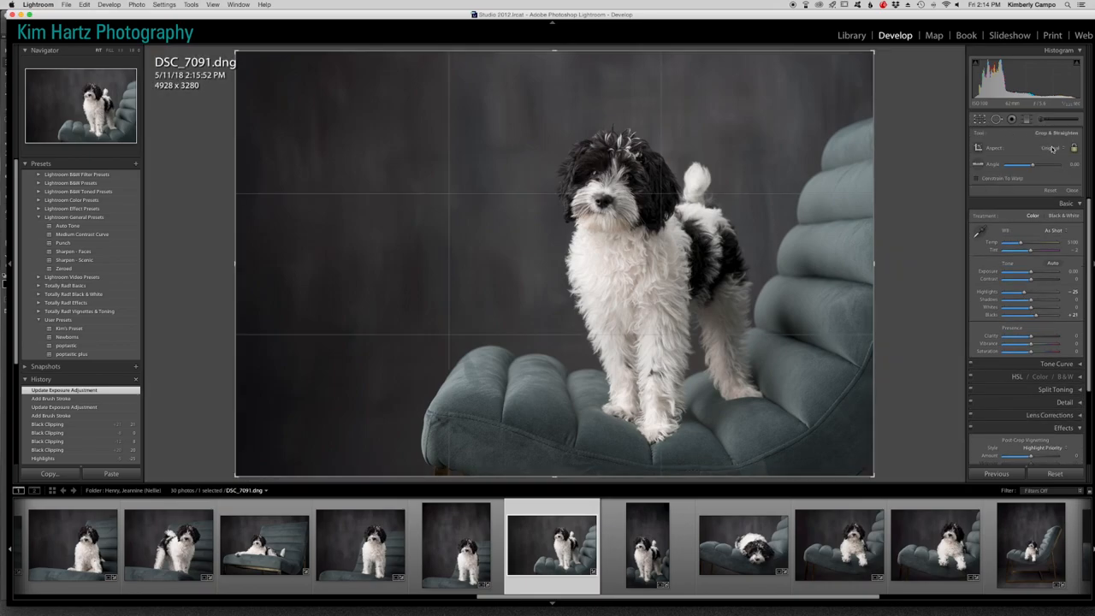
pyautogui.click(1047, 150)
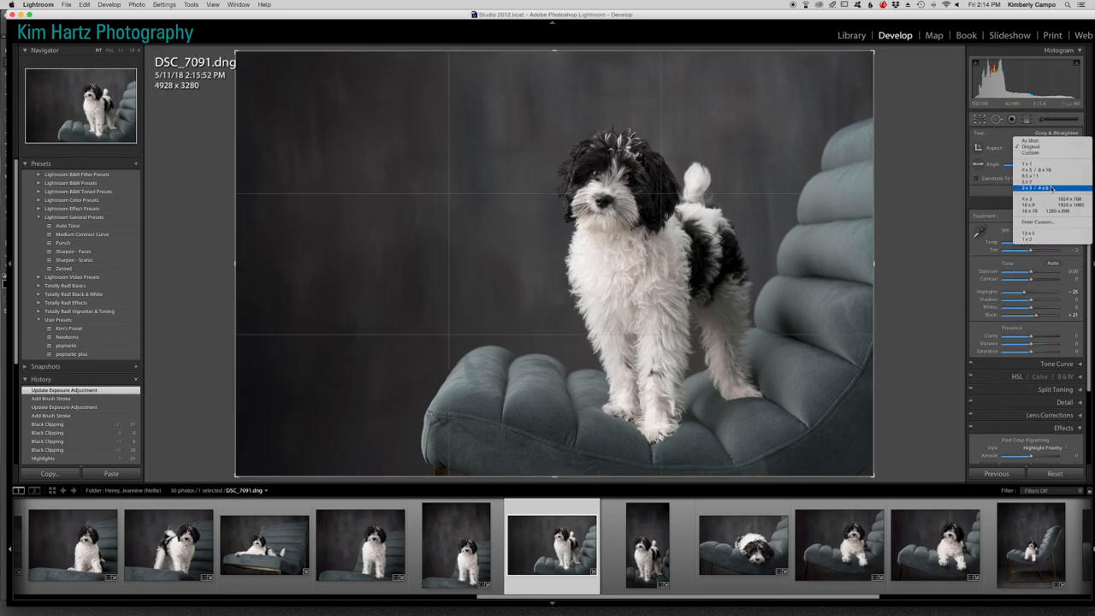
pyautogui.click(1020, 187)
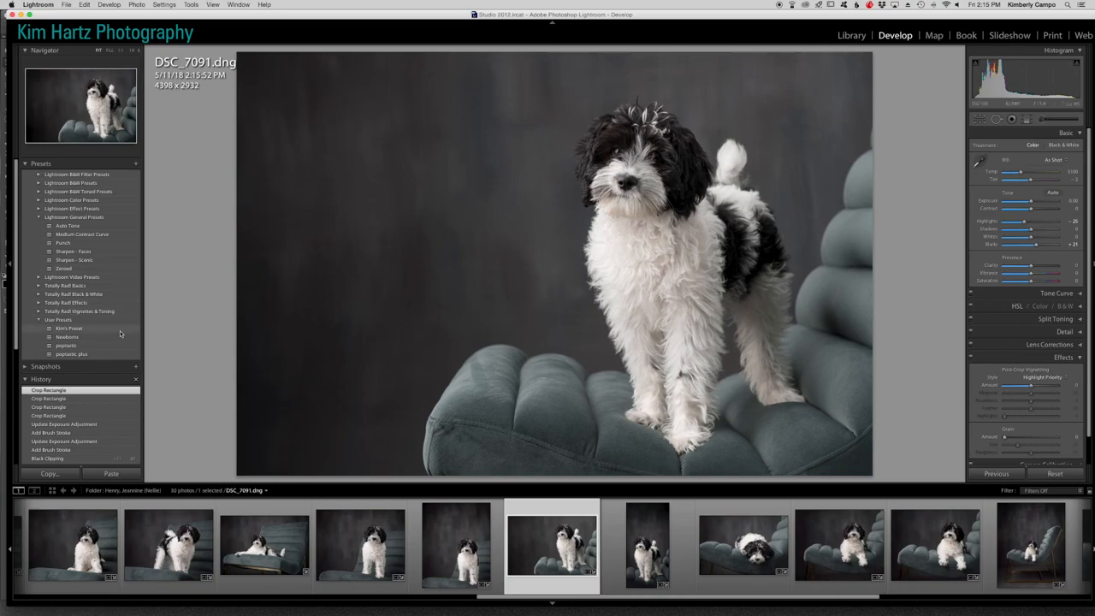
# Apply the custom user develop preset, then pick up the Graduated Filter tool
pyautogui.click(59, 329)
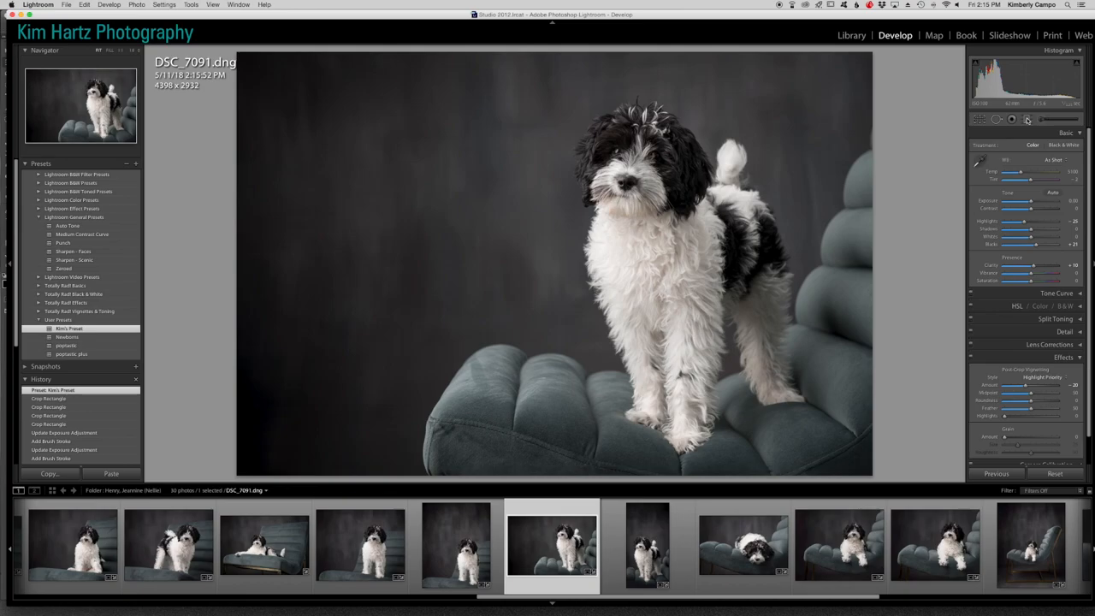
pyautogui.click(1030, 118)
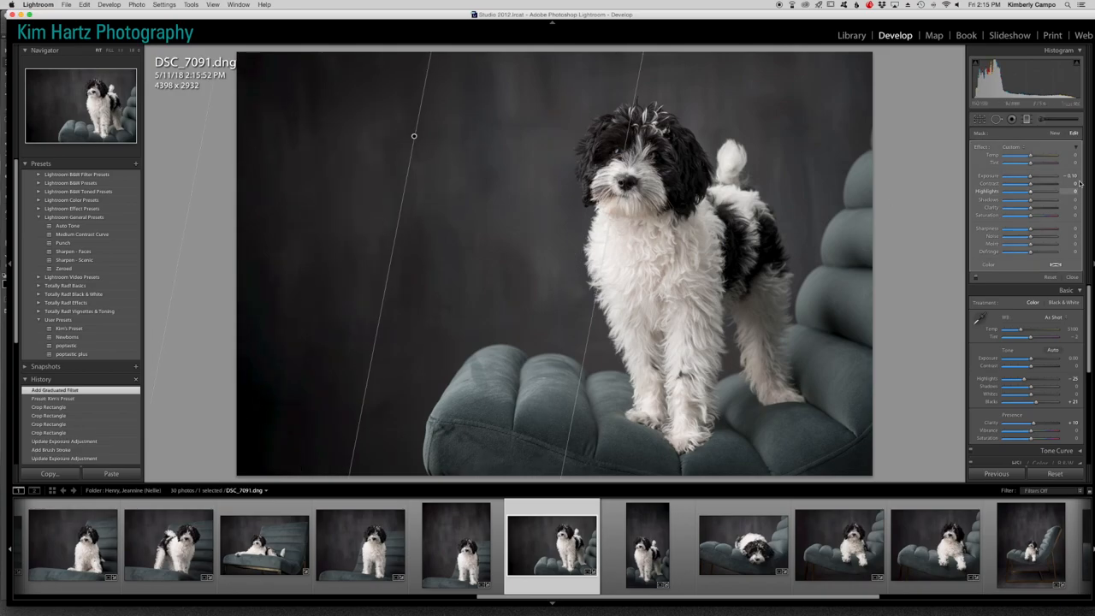
# Drag darkening graduated filters in from the top corners, bottom and right edge behind the chair
pyautogui.moveTo(1030, 175); pyautogui.dragTo(1027, 175)
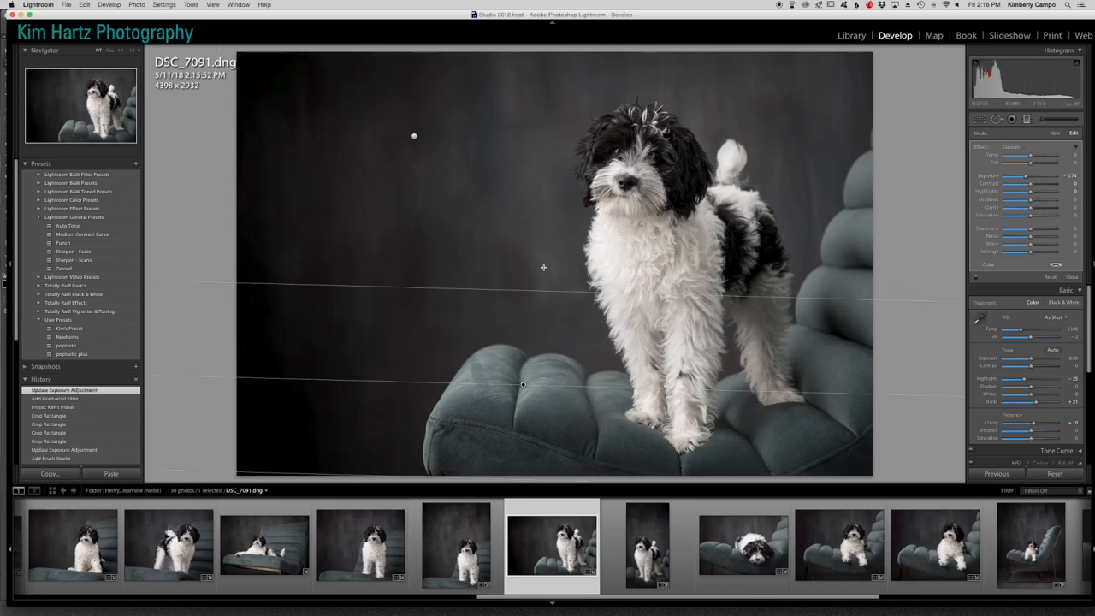
pyautogui.moveTo(523, 383); pyautogui.dragTo(548, 349)
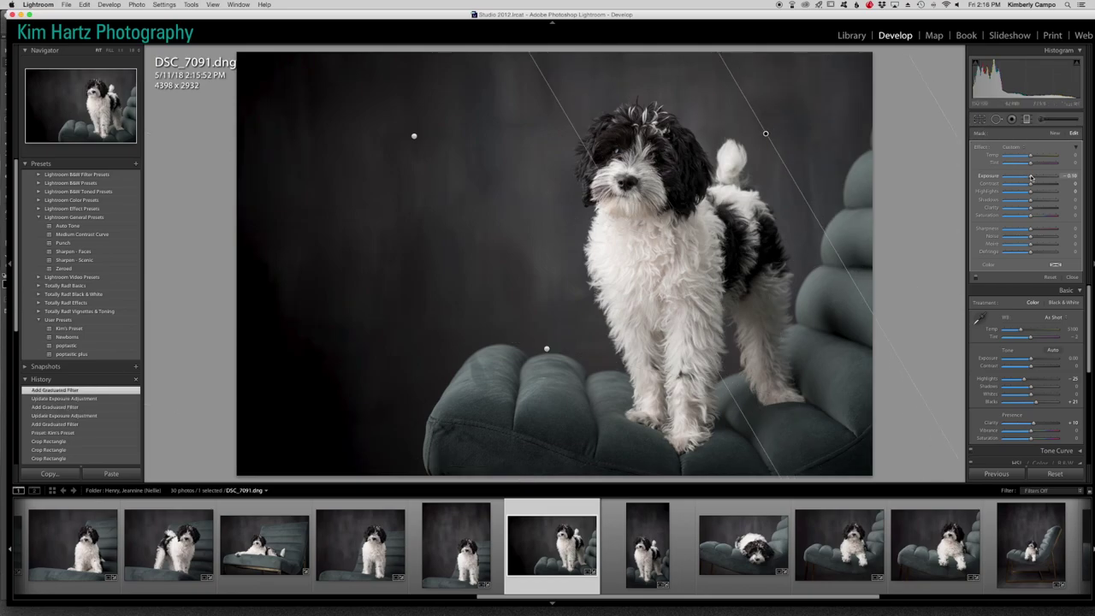
pyautogui.moveTo(1030, 176); pyautogui.dragTo(1024, 176)
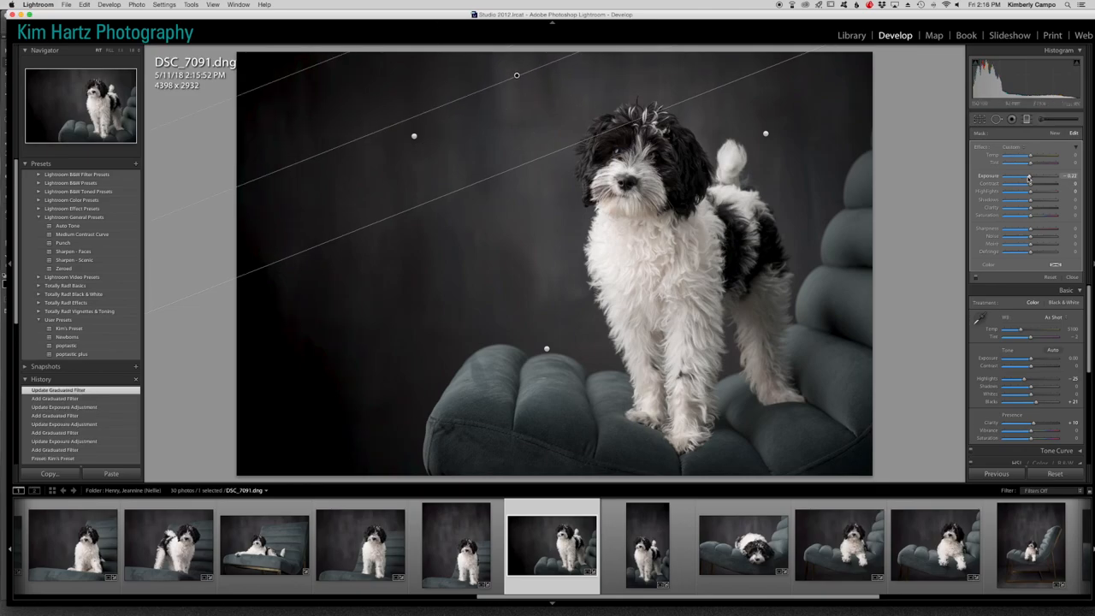
pyautogui.moveTo(1030, 176); pyautogui.dragTo(1027, 176)
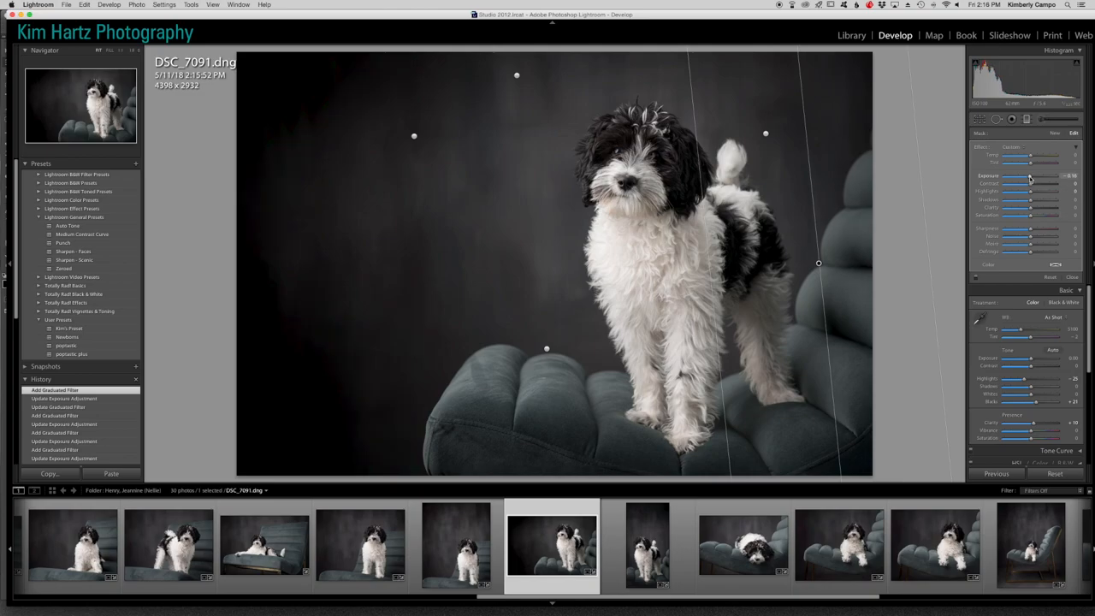
pyautogui.moveTo(1030, 175); pyautogui.dragTo(1025, 175)
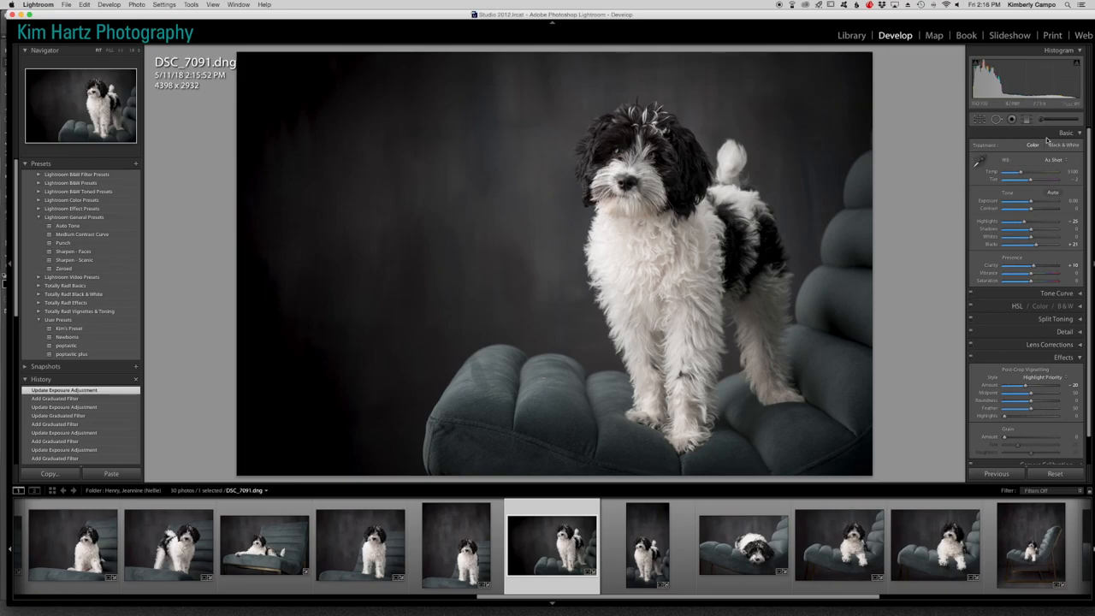
# Close the graduated filter and use the Photo menu to hand the portrait to Photoshop
pyautogui.click(1003, 120)
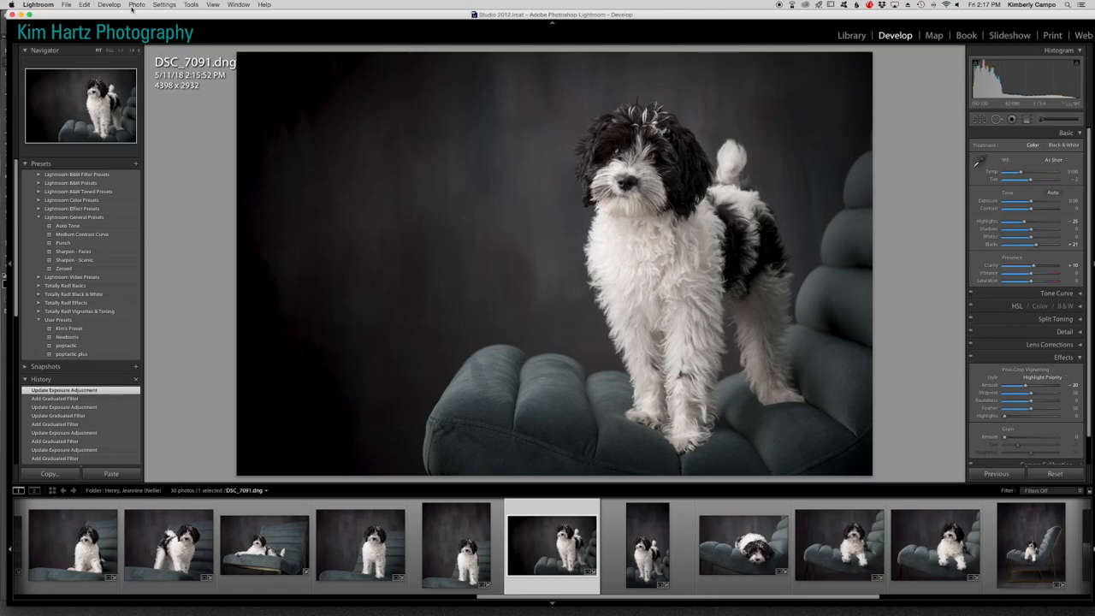
pyautogui.click(134, 5)
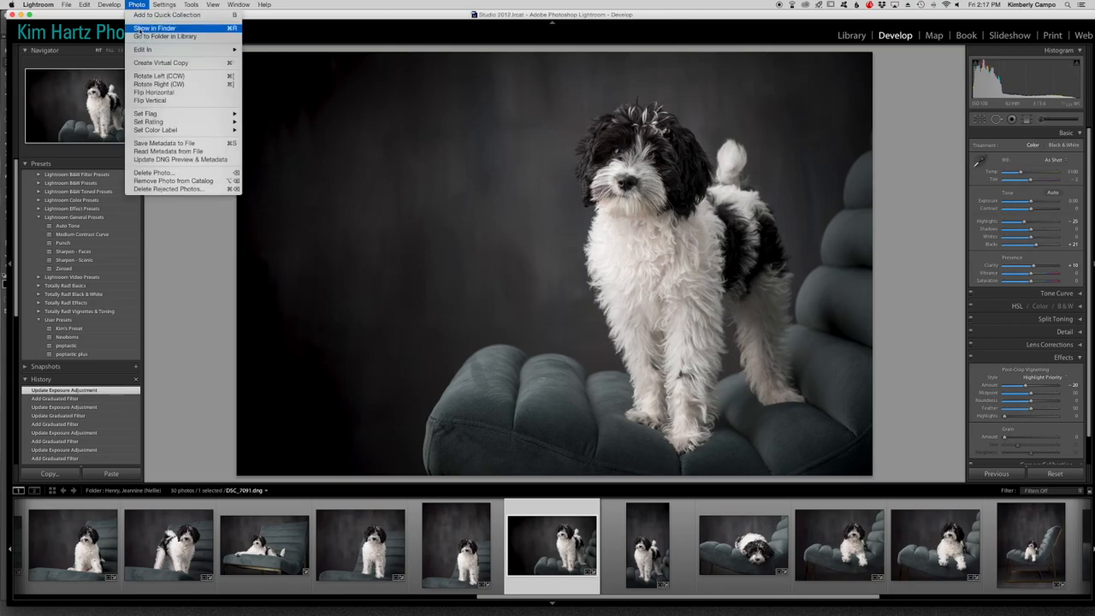
pyautogui.moveTo(154, 51)
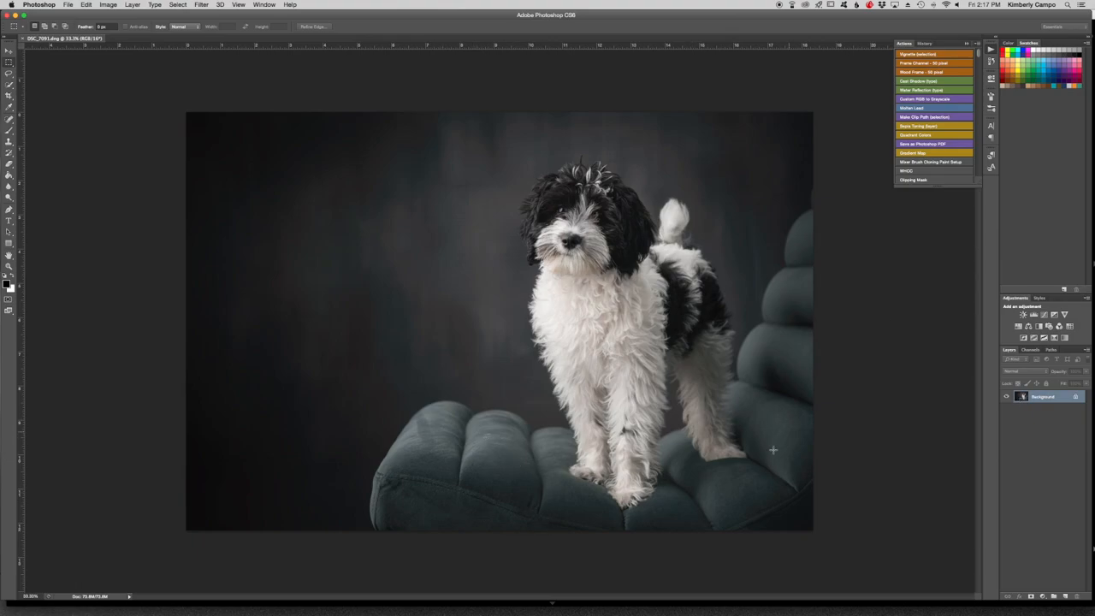
pyautogui.moveTo(825, 421)
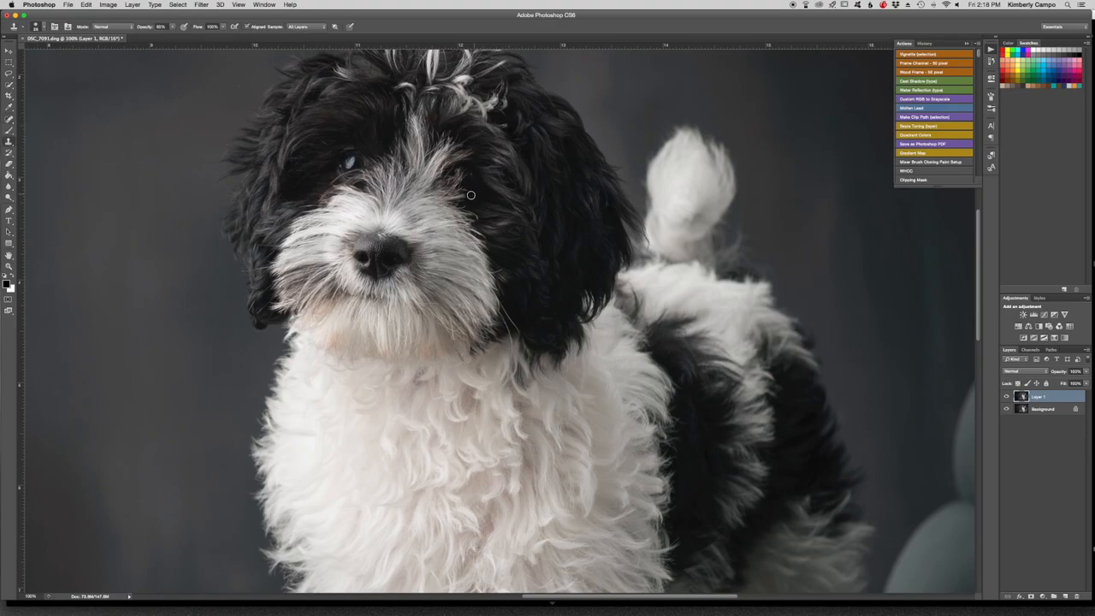
pyautogui.moveTo(469, 185)
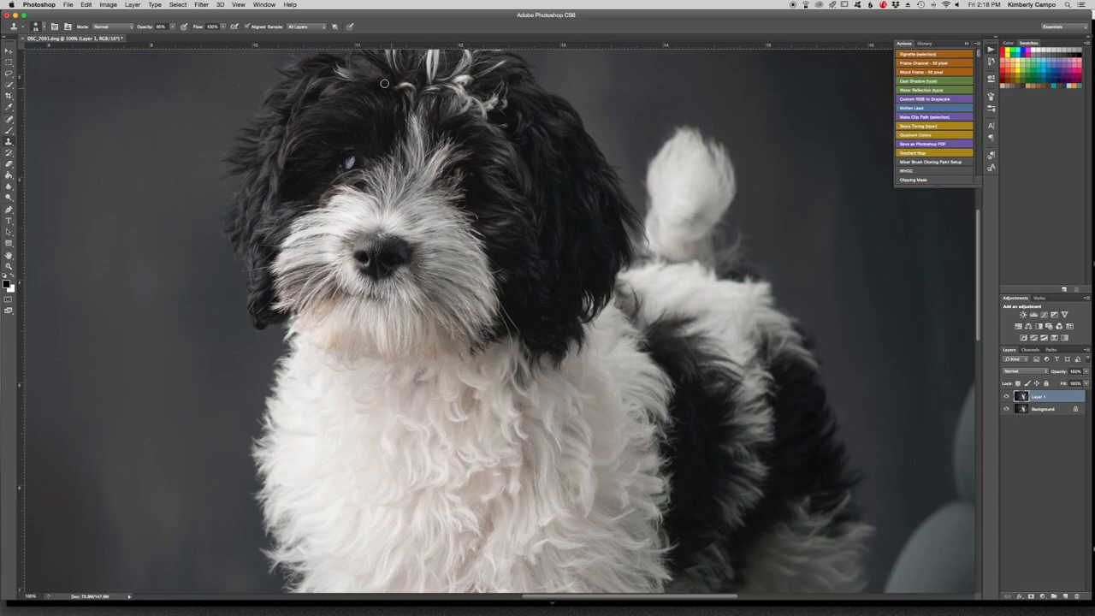
pyautogui.moveTo(469, 187)
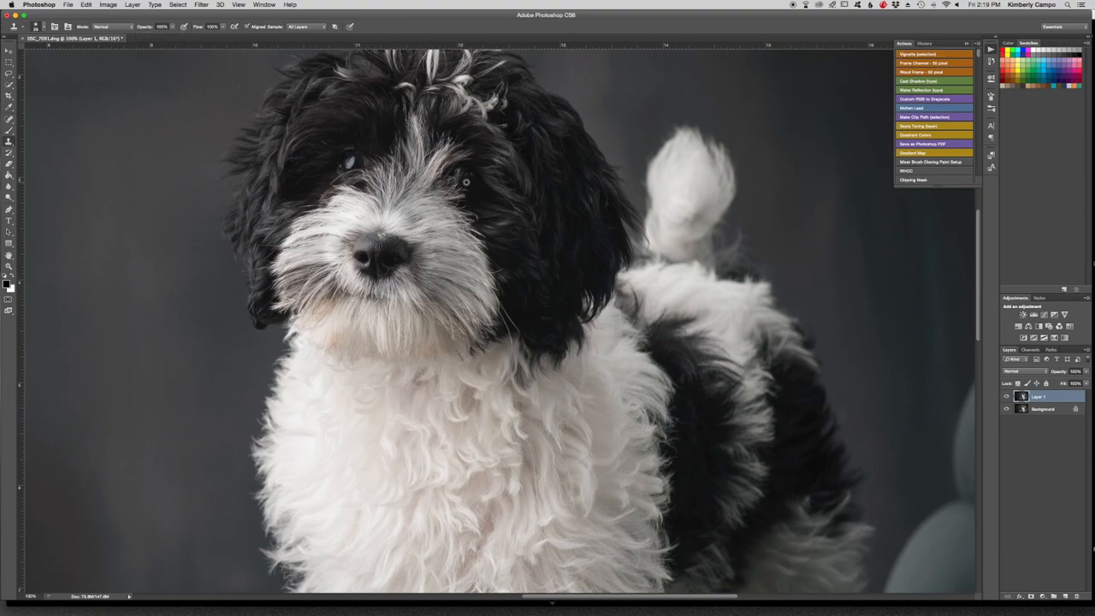
pyautogui.moveTo(464, 178)
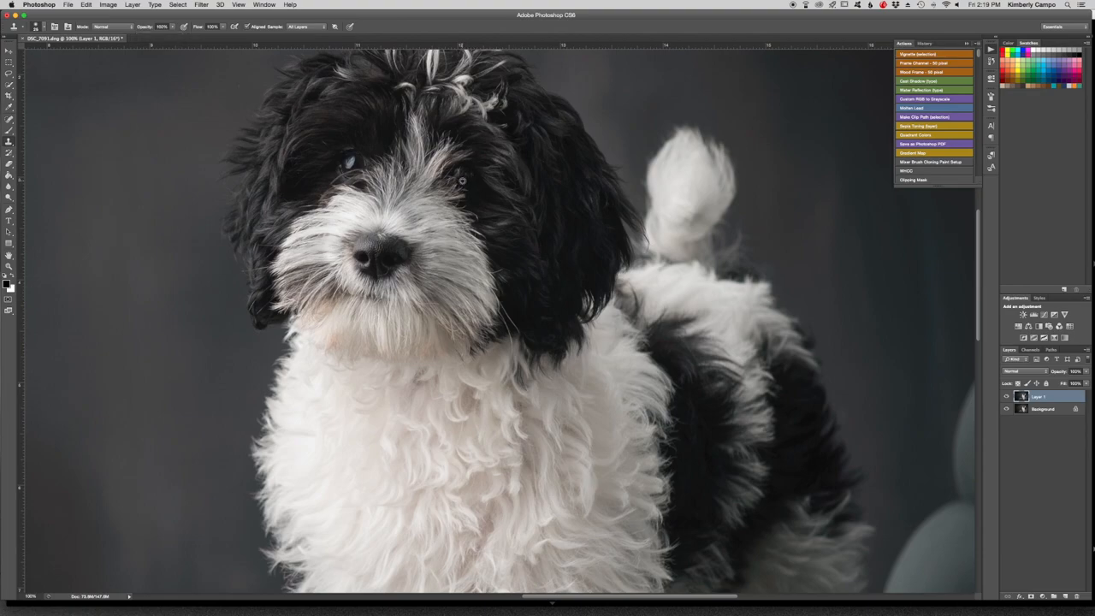
pyautogui.moveTo(466, 181)
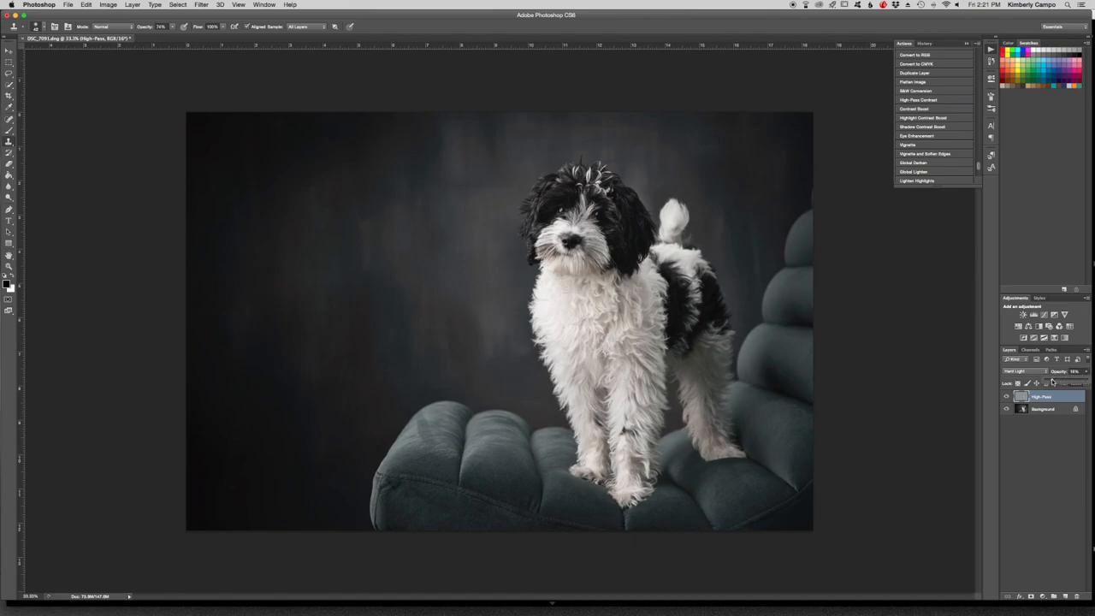
# Select the next action in the Actions panel after the High Pass sharpening layer
pyautogui.click(1006, 396)
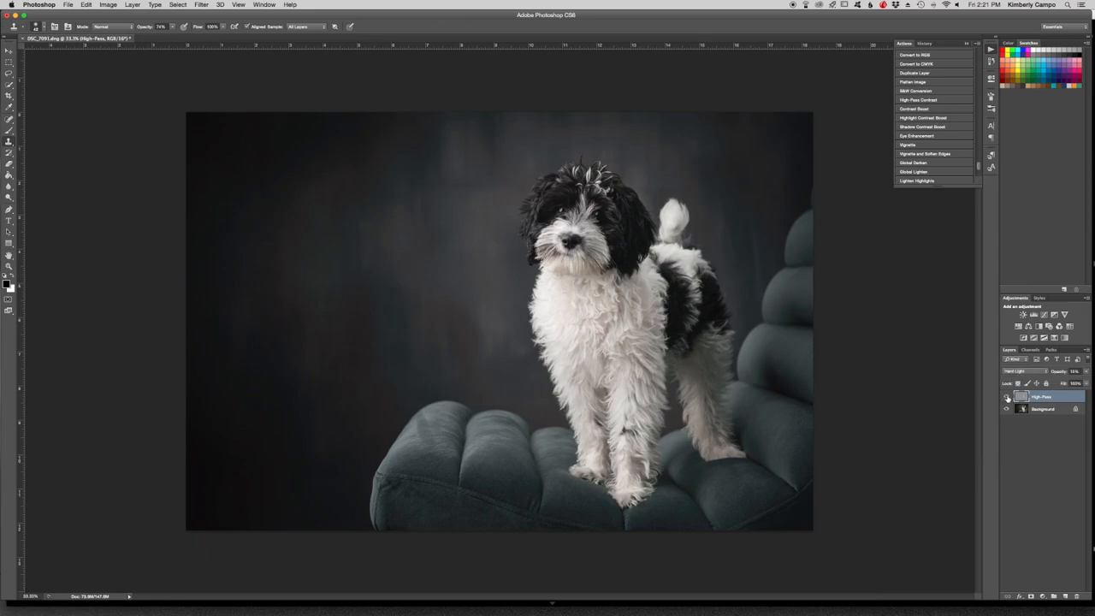
pyautogui.moveTo(1003, 397)
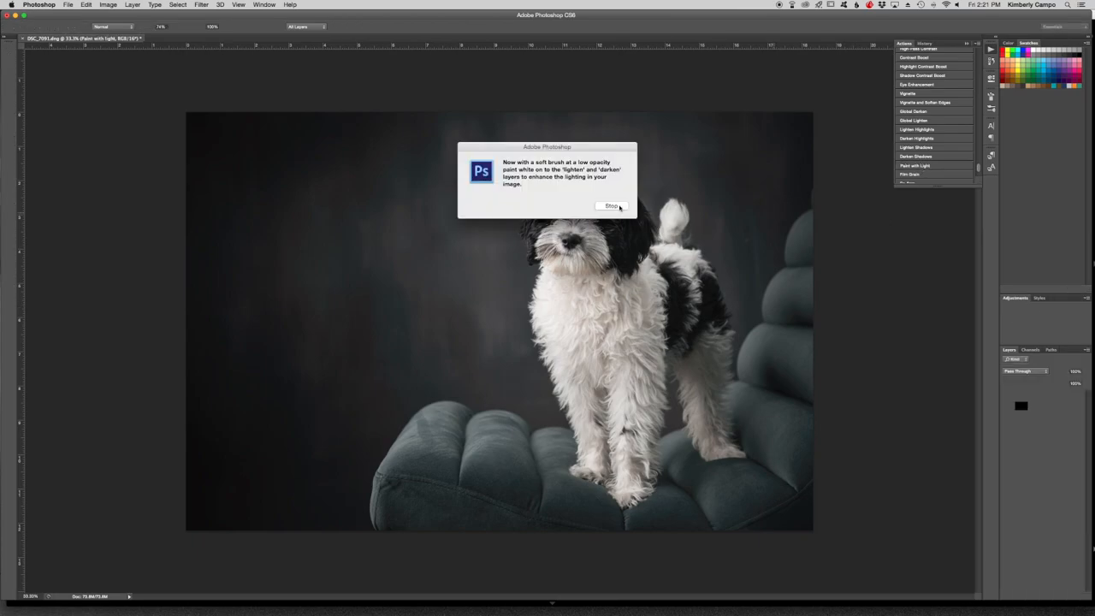
# Dismiss the Paint with Light instruction dialog, leaving lighten and darken layers in place
pyautogui.click(610, 205)
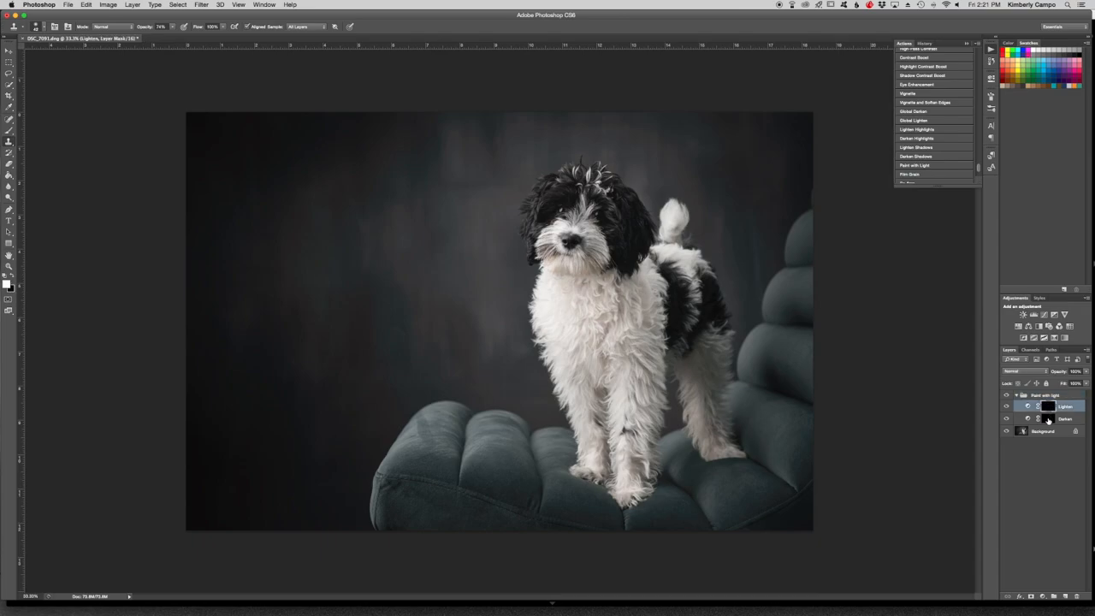
pyautogui.click(1068, 421)
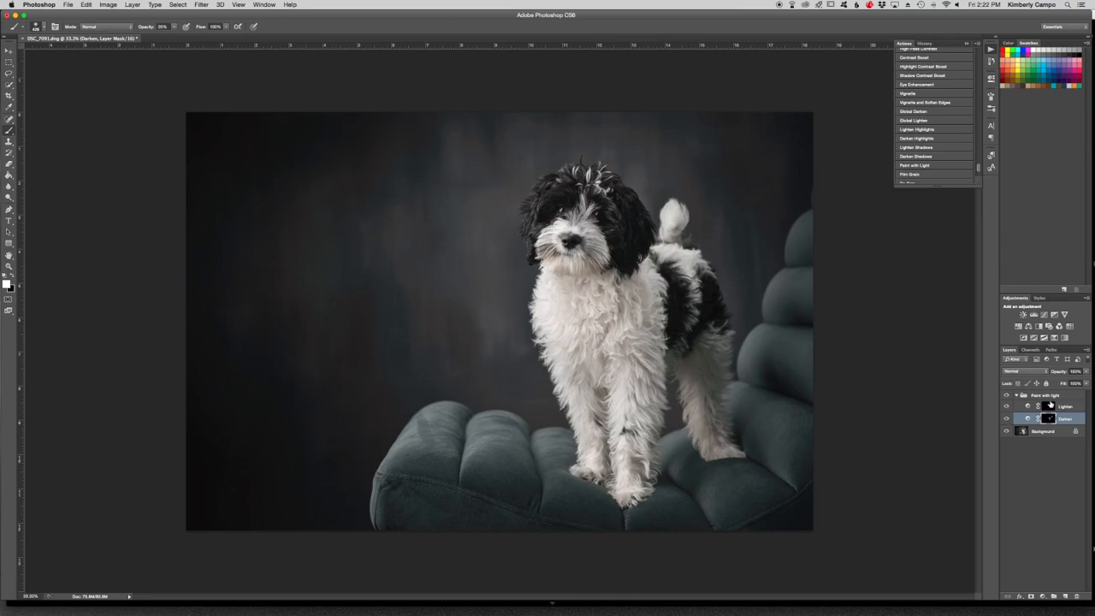
pyautogui.moveTo(1038, 414)
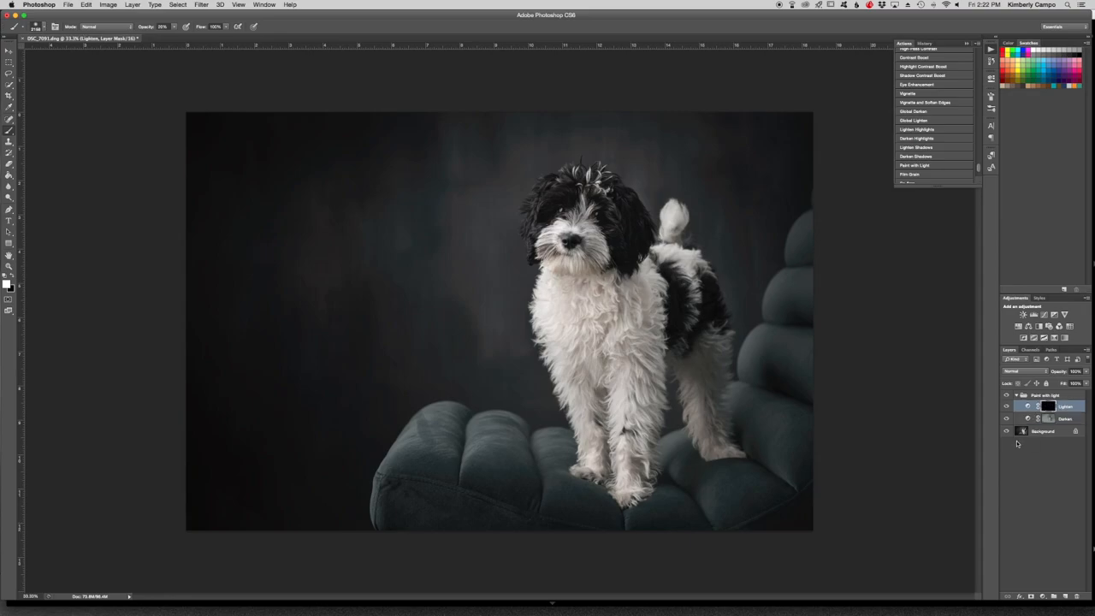
# Choose a soft round brush preset for painting light onto the dog
pyautogui.click(55, 32)
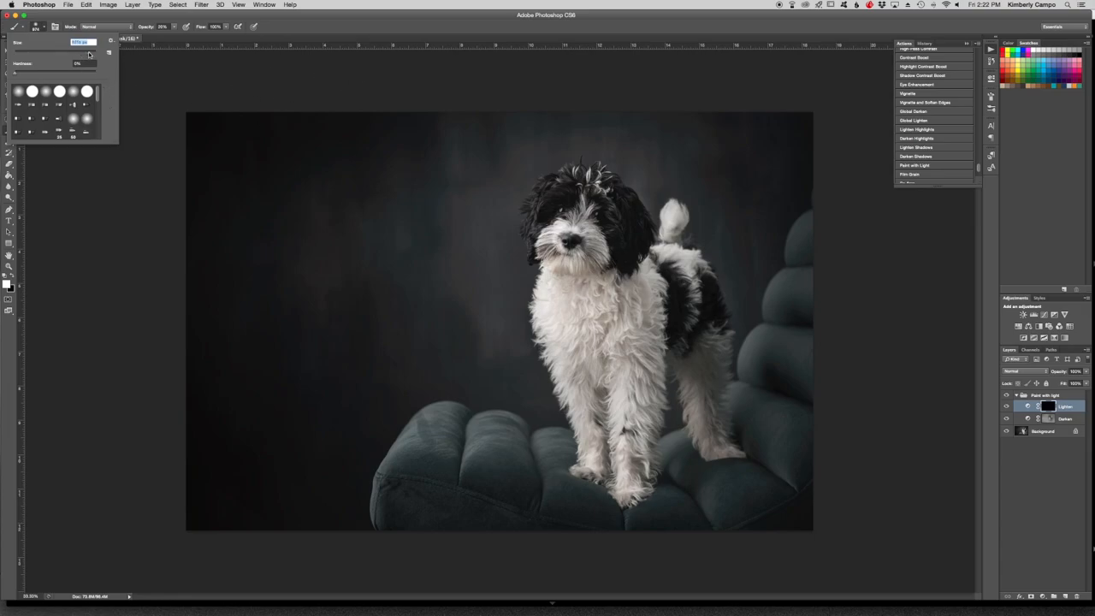
pyautogui.moveTo(578, 209)
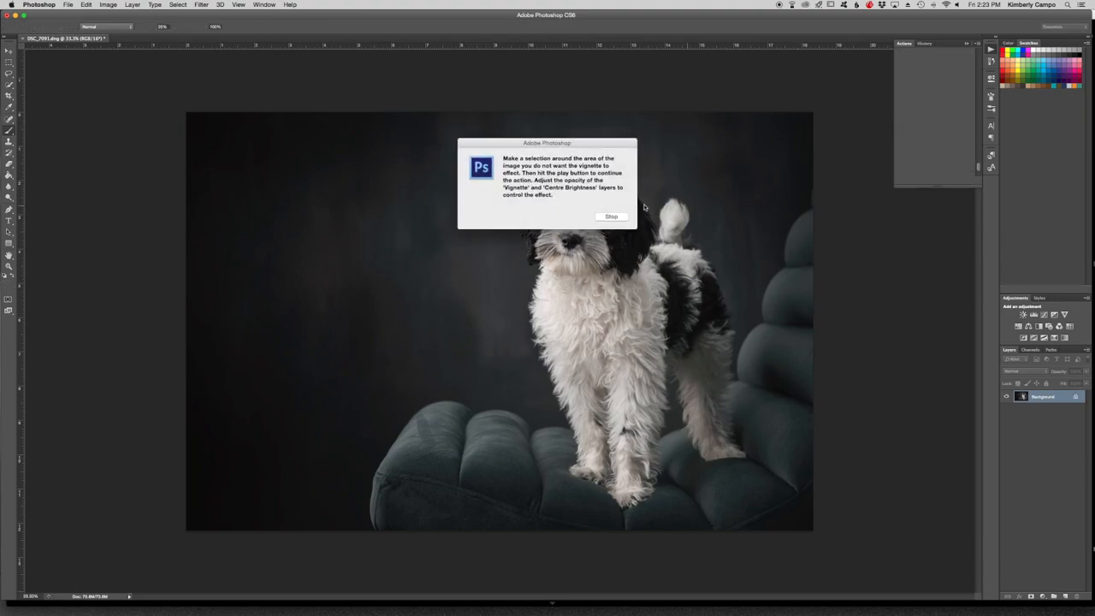
# Dismiss the Vignette action's instruction prompt so a selection can be made around the dog
pyautogui.click(609, 216)
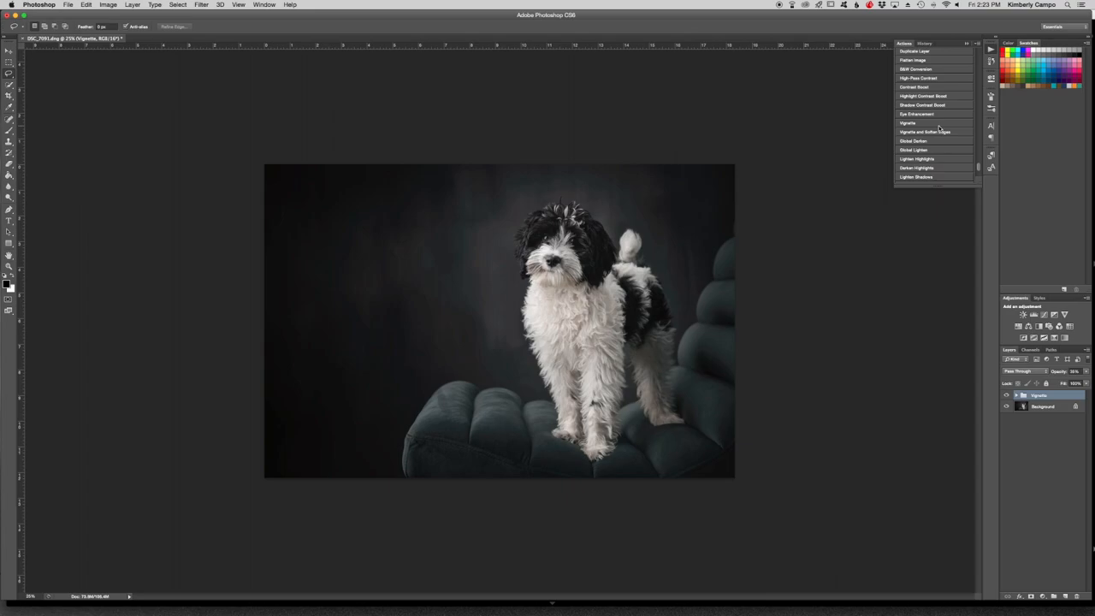
pyautogui.moveTo(933, 79)
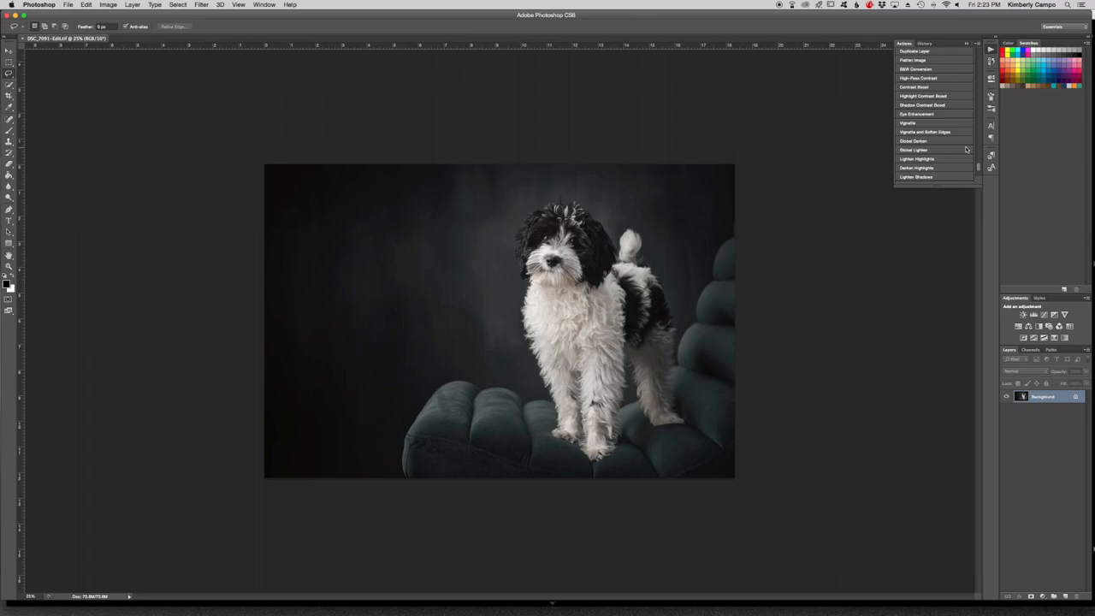
pyautogui.moveTo(964, 144)
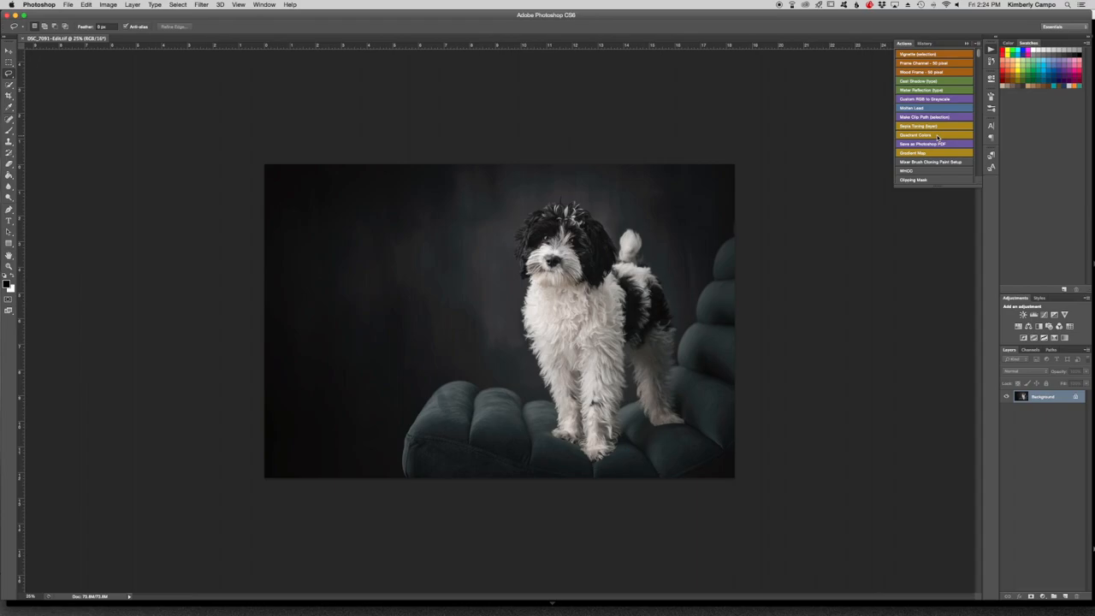
# Run the Logo action and continue past the 'Place not available' warning to add the watermark layer
pyautogui.scroll(-3)
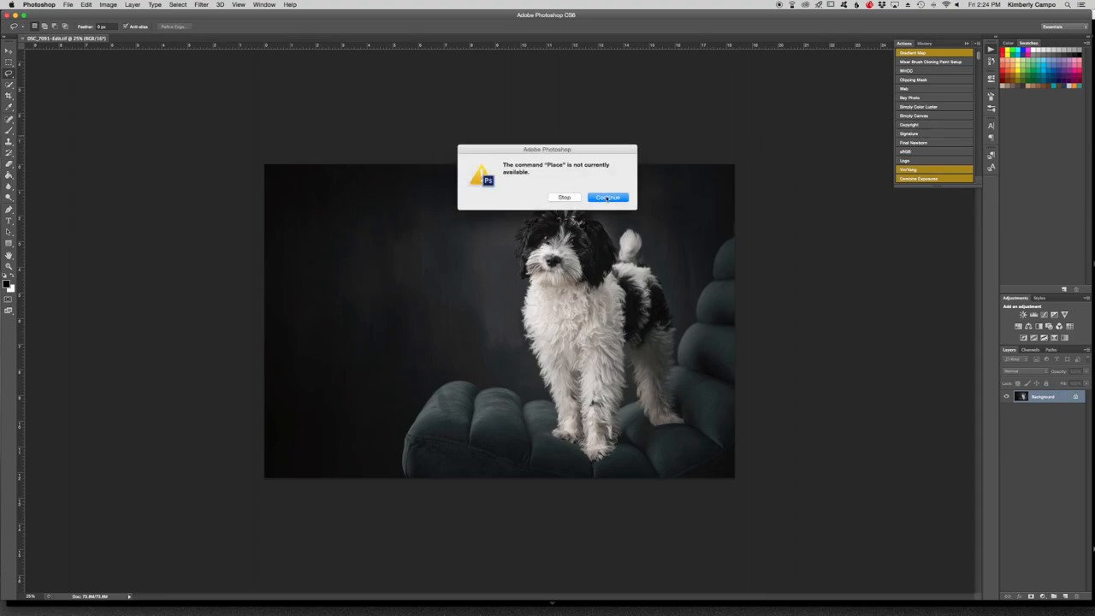
pyautogui.click(609, 197)
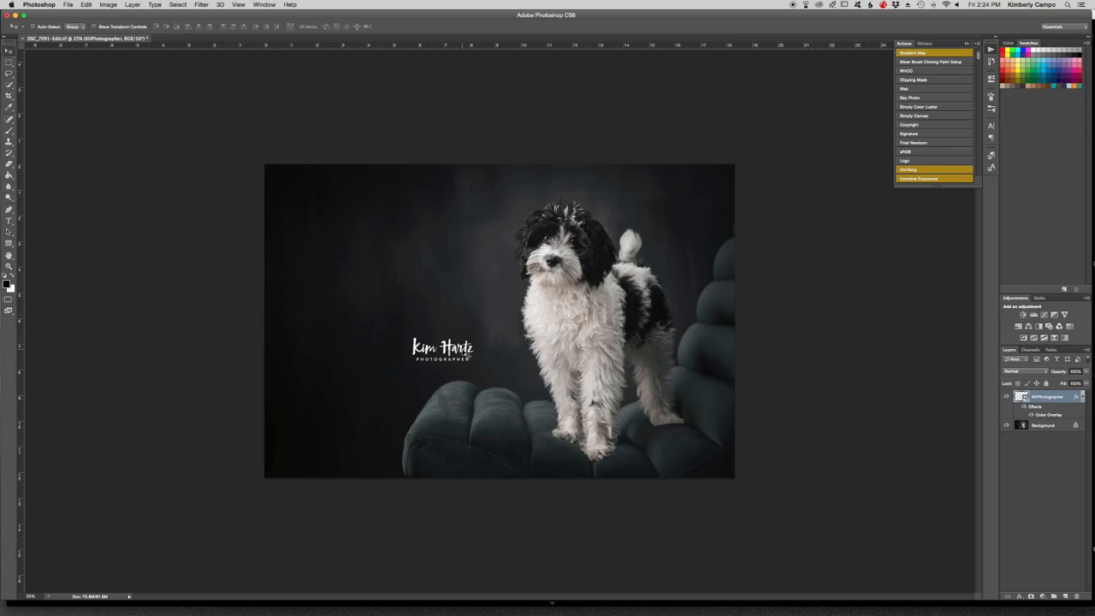
# Drag the logo around the canvas trying spots, settling it over the dog's hindquarters
pyautogui.moveTo(442, 349); pyautogui.dragTo(486, 370)
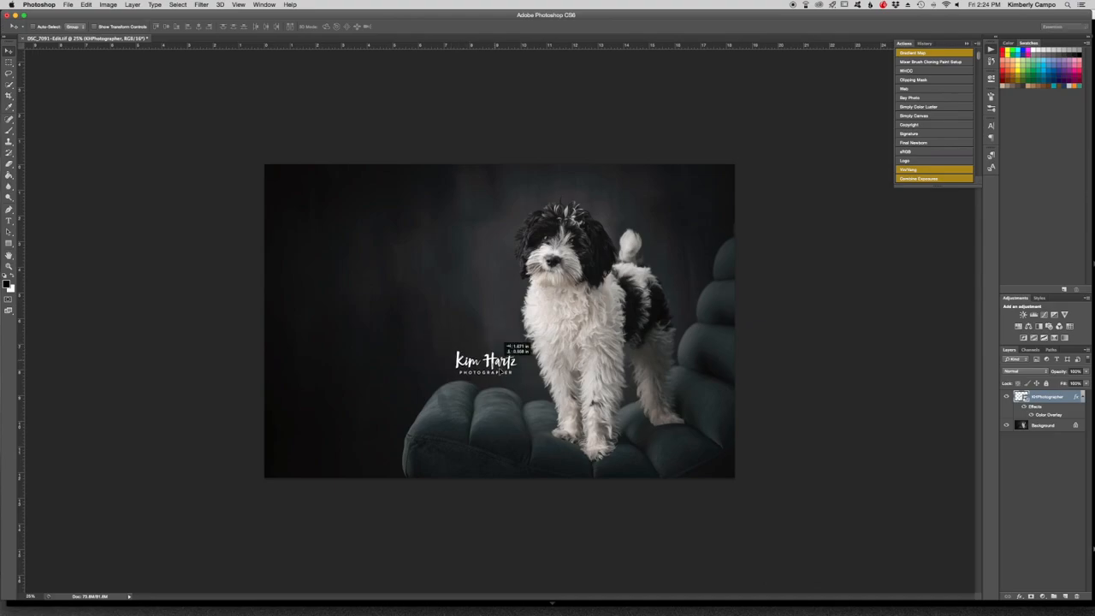
pyautogui.moveTo(487, 361); pyautogui.dragTo(514, 392)
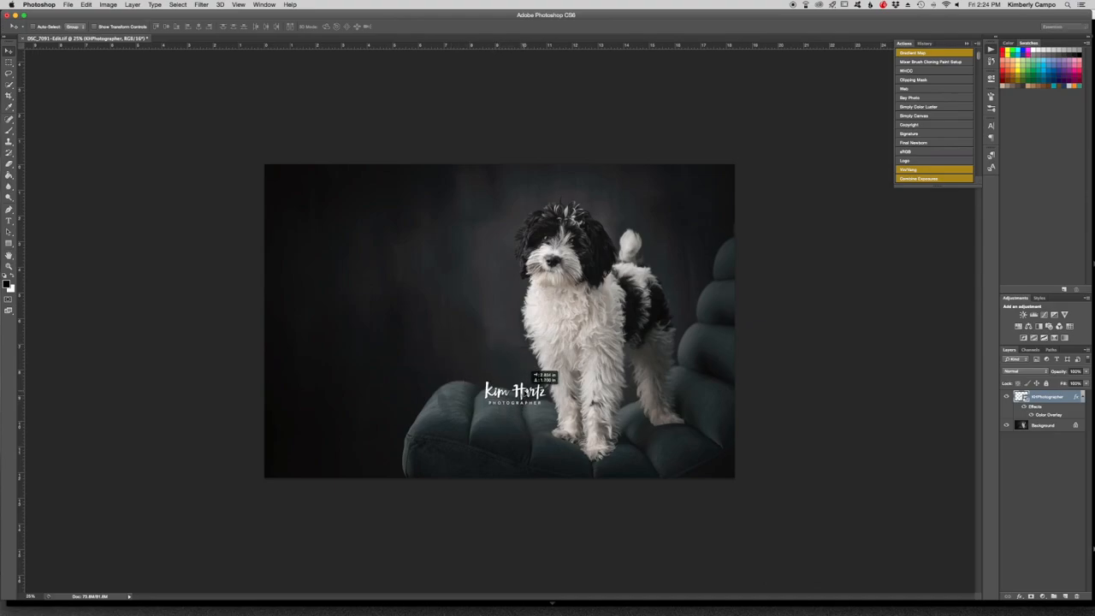
pyautogui.moveTo(513, 392); pyautogui.dragTo(674, 311)
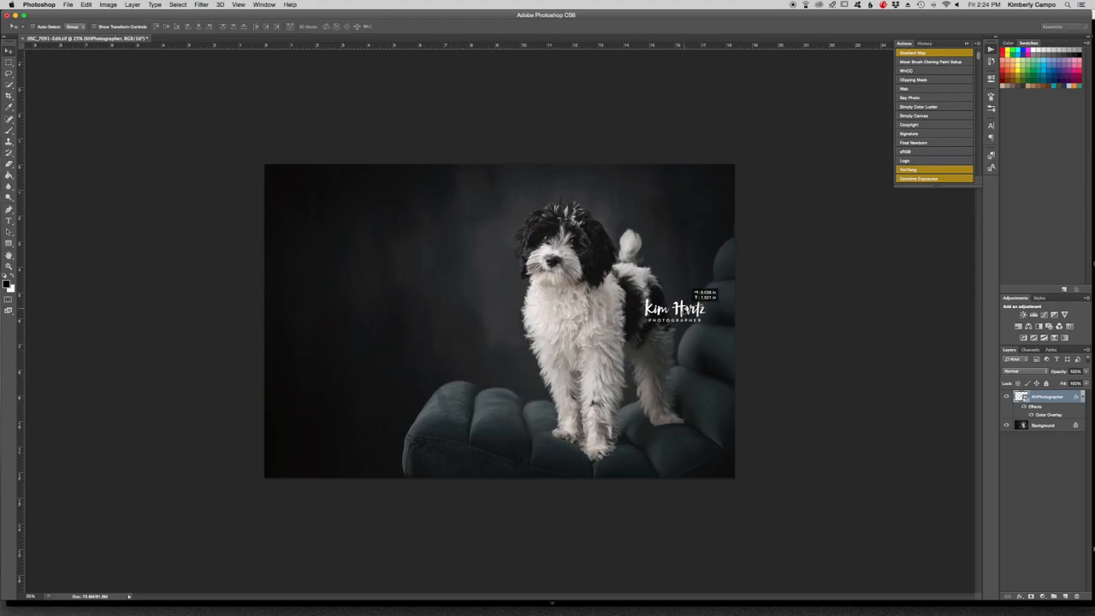
pyautogui.moveTo(674, 308); pyautogui.dragTo(505, 366)
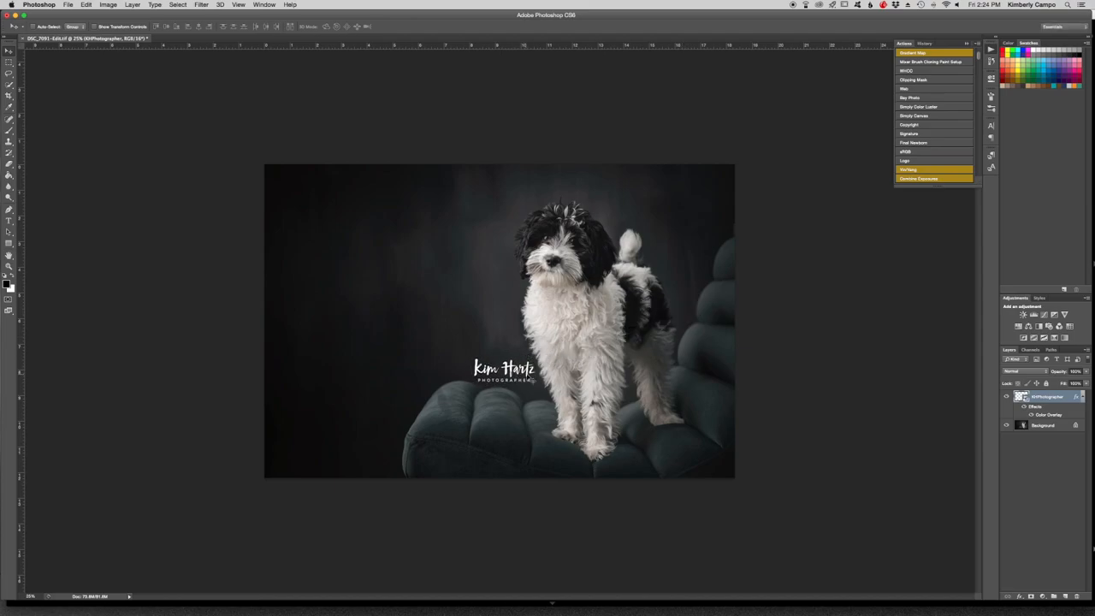
pyautogui.moveTo(503, 370); pyautogui.dragTo(298, 459)
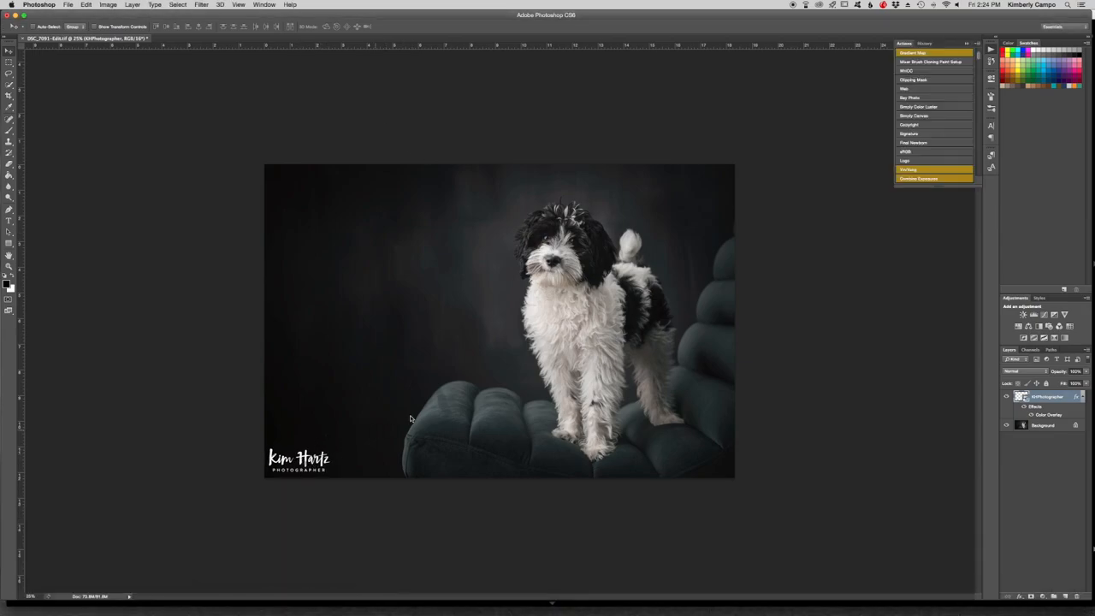
pyautogui.moveTo(300, 459); pyautogui.dragTo(505, 373)
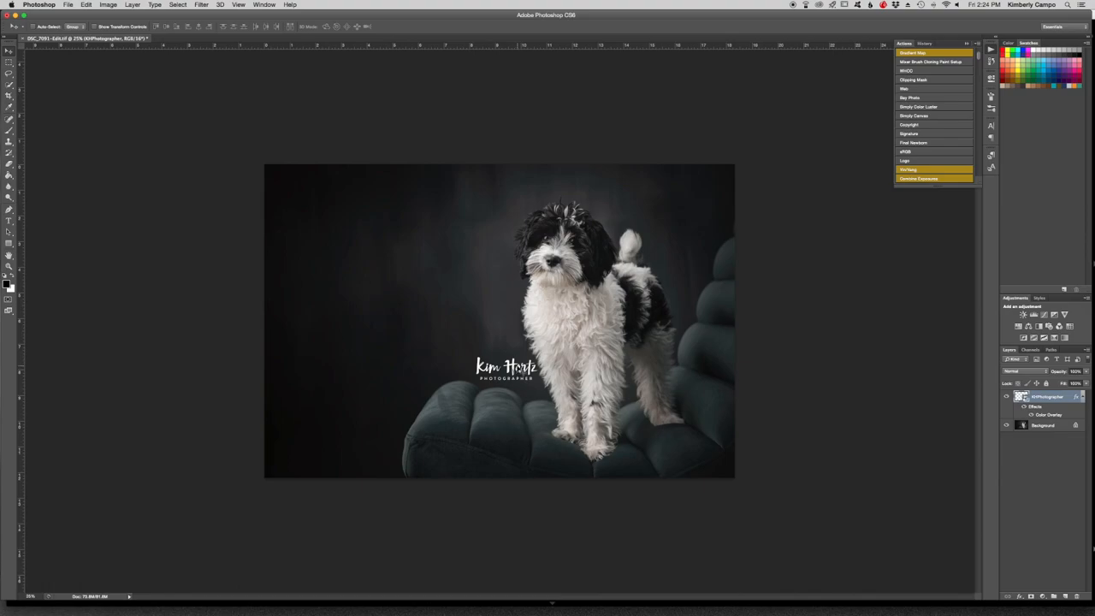
pyautogui.moveTo(505, 368); pyautogui.dragTo(522, 354)
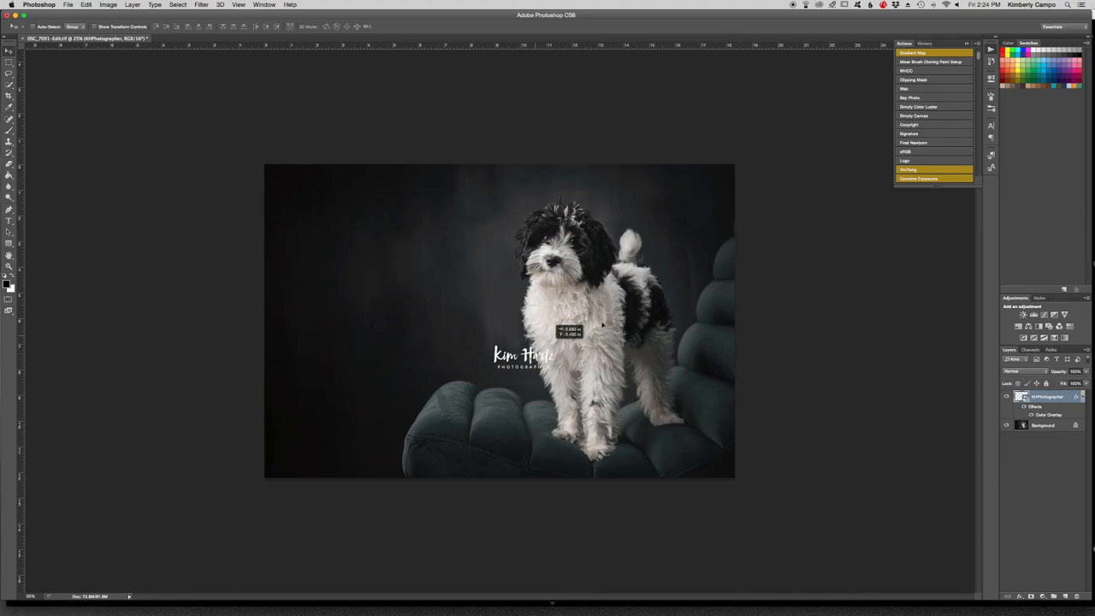
pyautogui.moveTo(524, 354); pyautogui.dragTo(659, 308)
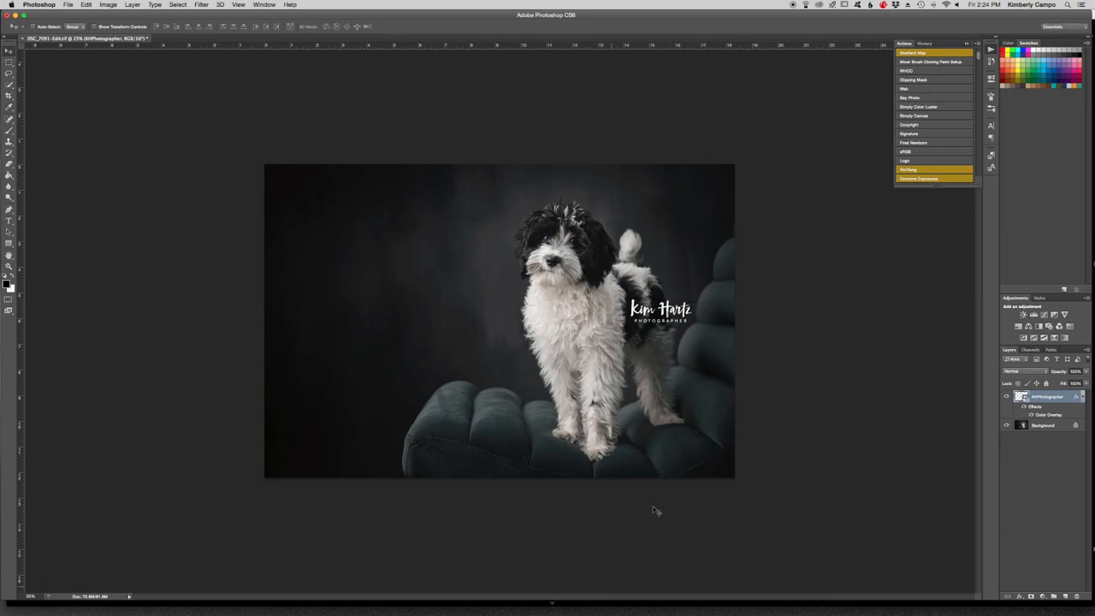
pyautogui.moveTo(722, 374)
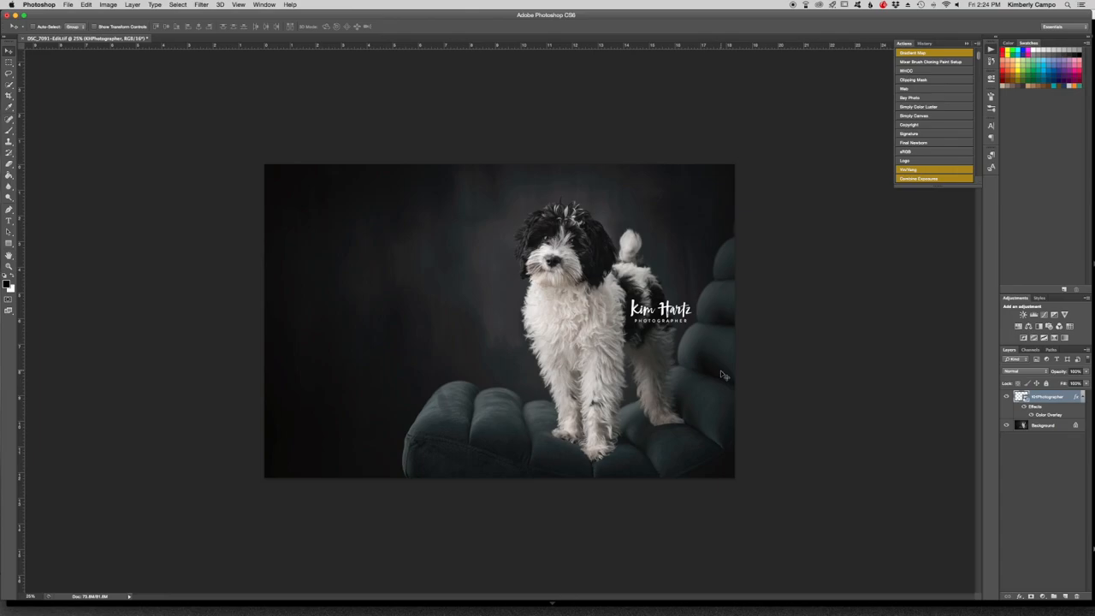
pyautogui.moveTo(726, 366)
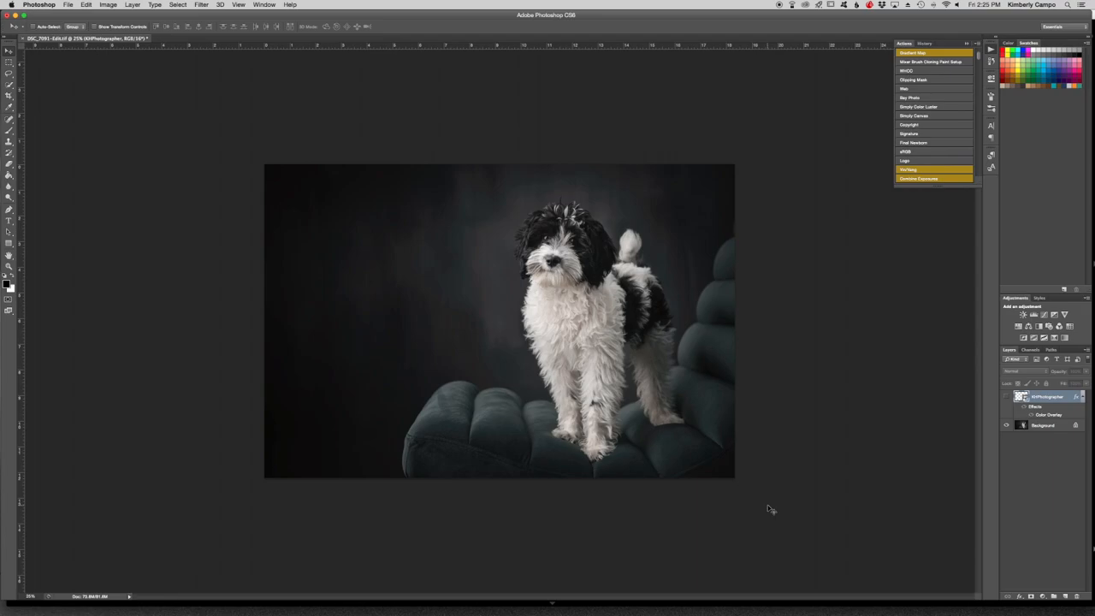
pyautogui.moveTo(804, 538)
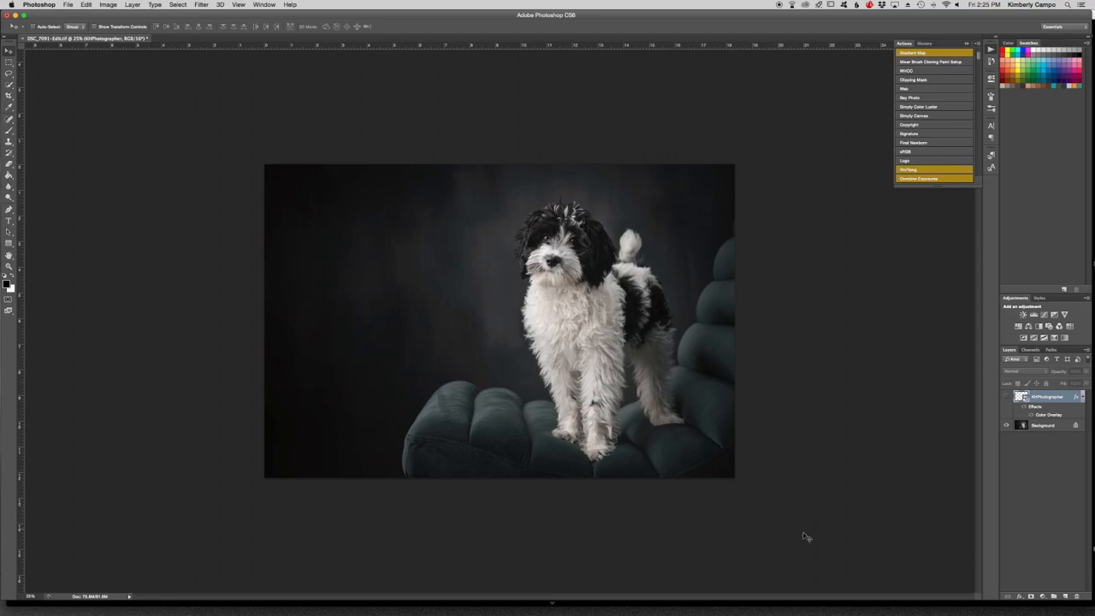